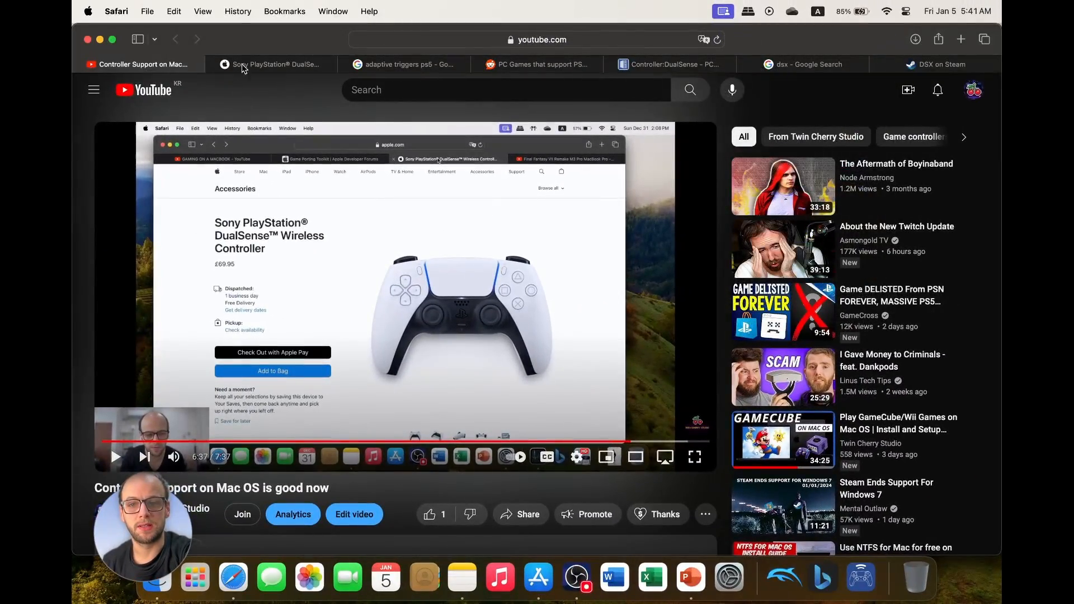
# - Review the Apple DualSense page and preview the Eurogamer adaptive-triggers image in Google Images
pyautogui.click(274, 63)
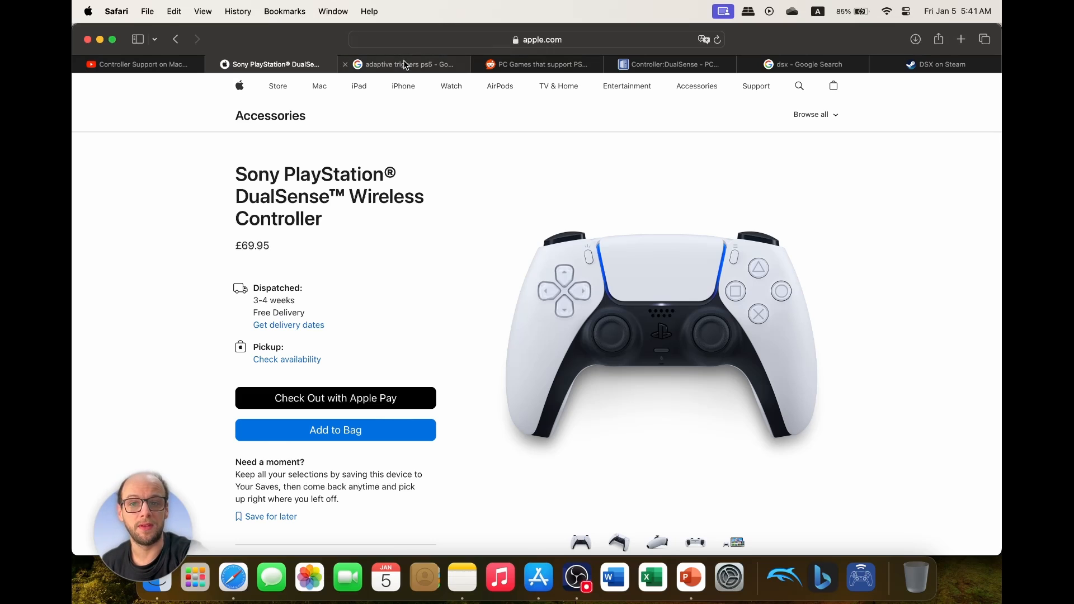
pyautogui.click(404, 64)
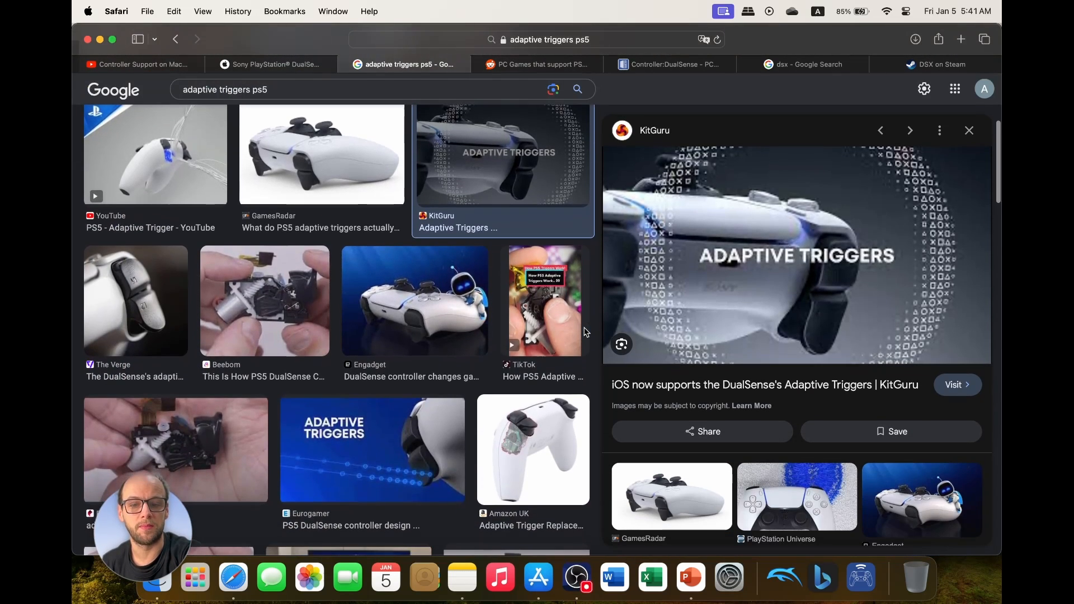
pyautogui.click(371, 449)
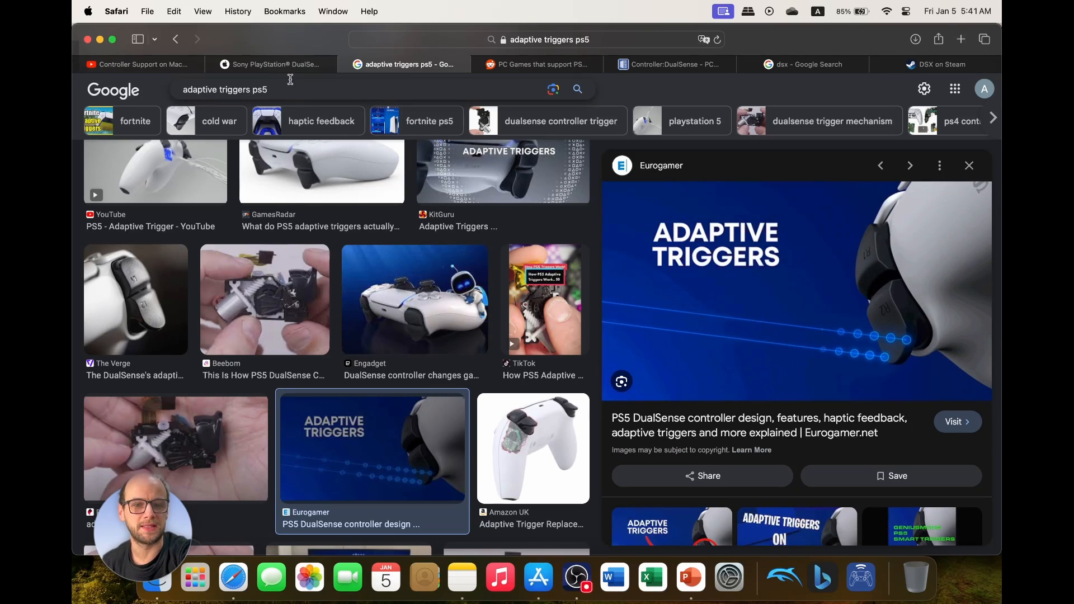
pyautogui.click(271, 64)
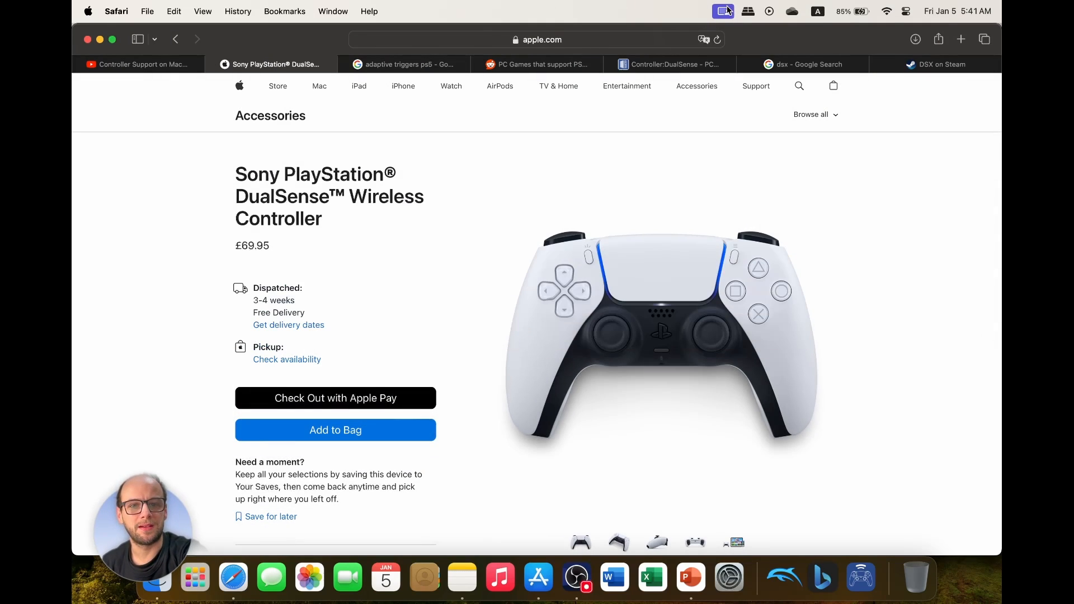
# - Revisit the other controller tabs and return to the Google image results for PS5 adaptive triggers
pyautogui.click(141, 64)
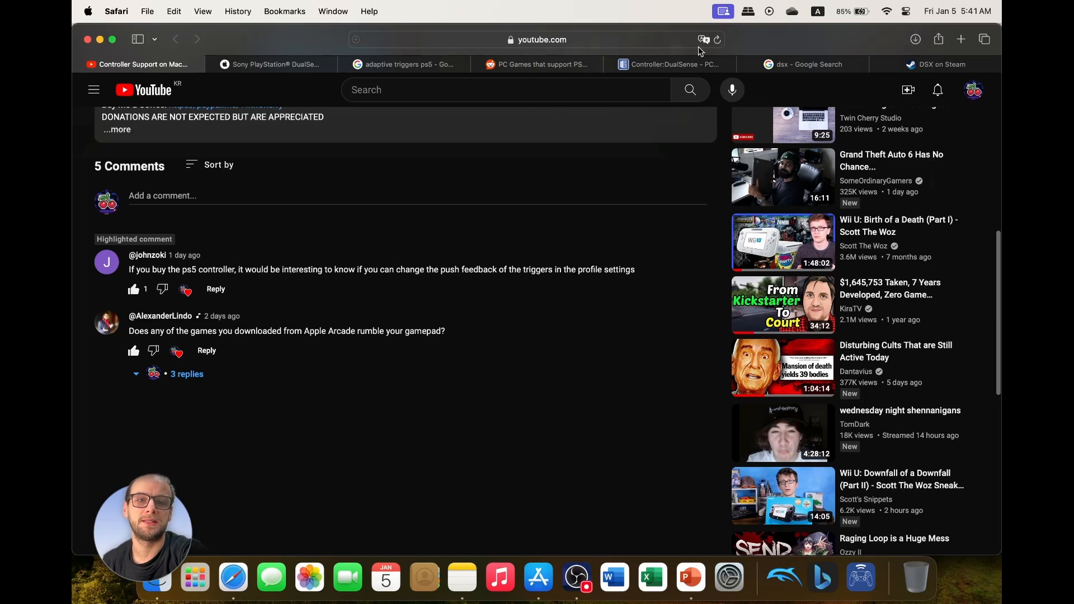
pyautogui.click(722, 11)
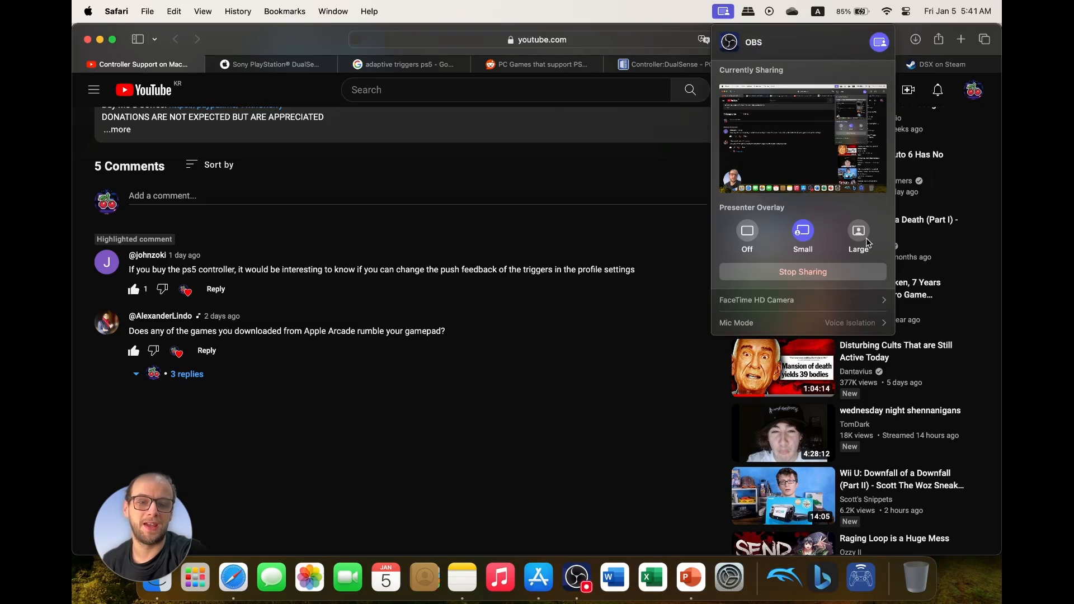
pyautogui.click(857, 235)
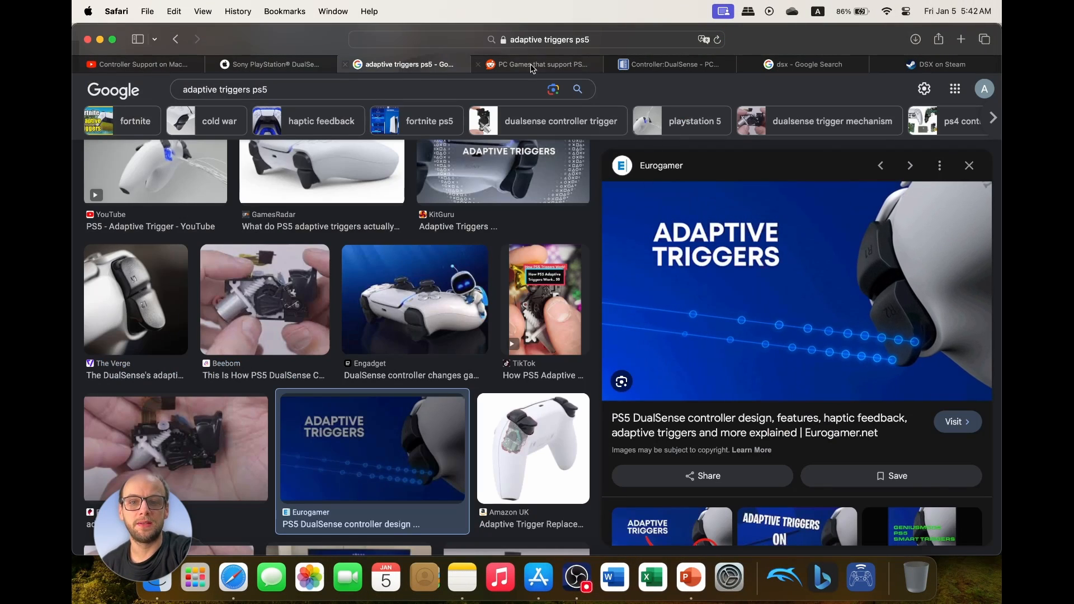
# - Read down the PCGamingWiki DualSense article through its macOS support section
pyautogui.click(671, 64)
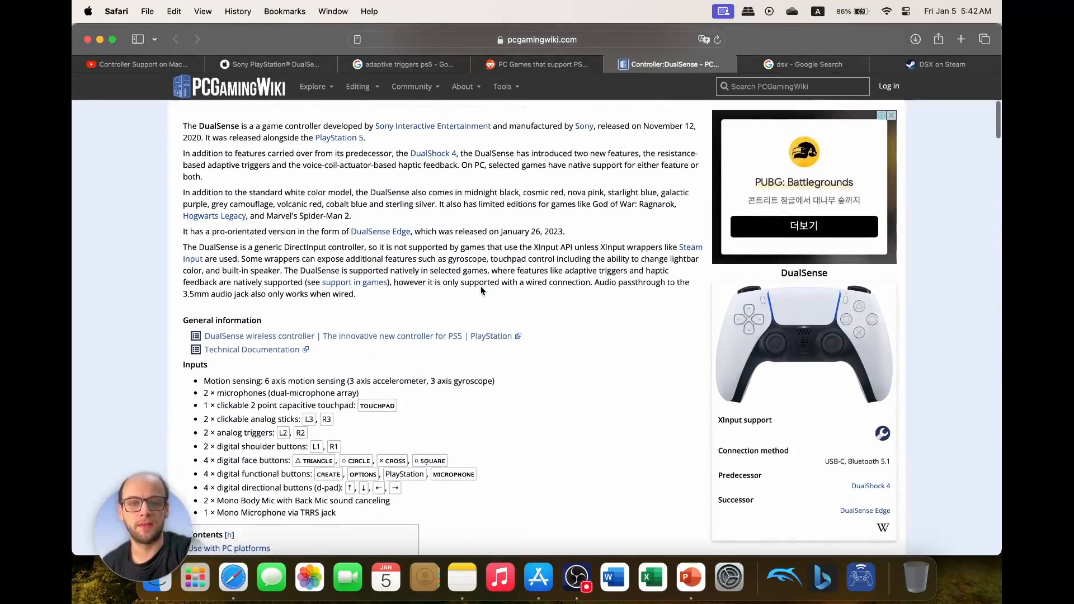
pyautogui.scroll(-3)
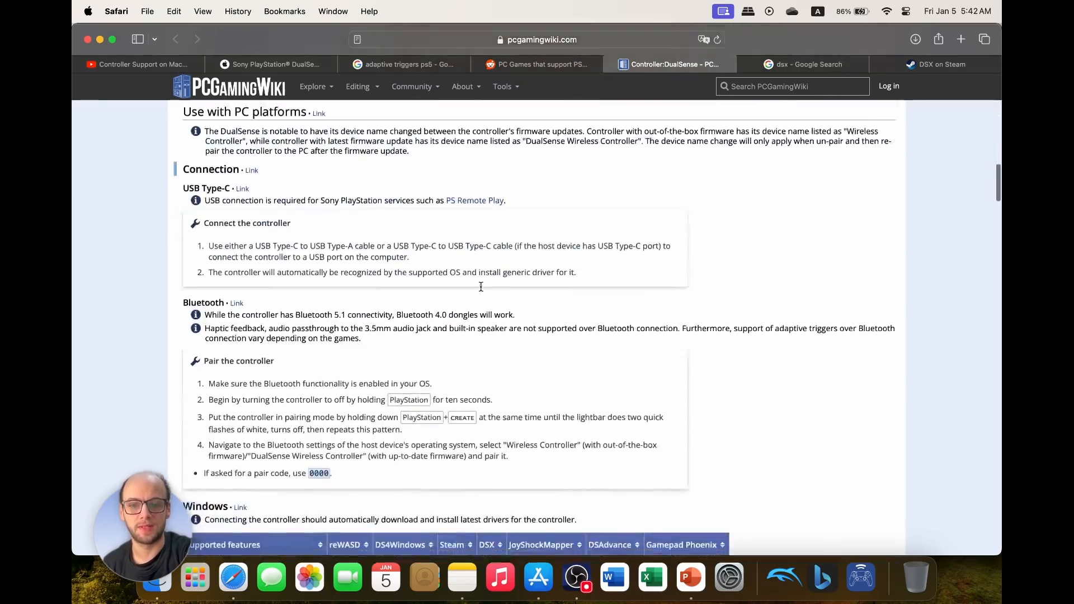
pyautogui.scroll(-3)
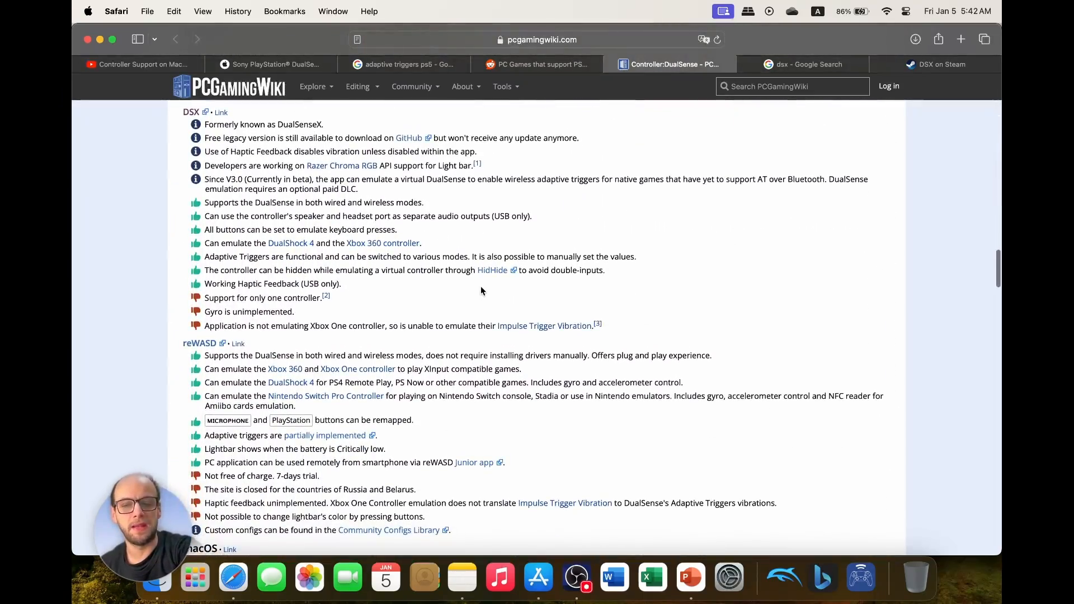
pyautogui.scroll(-3)
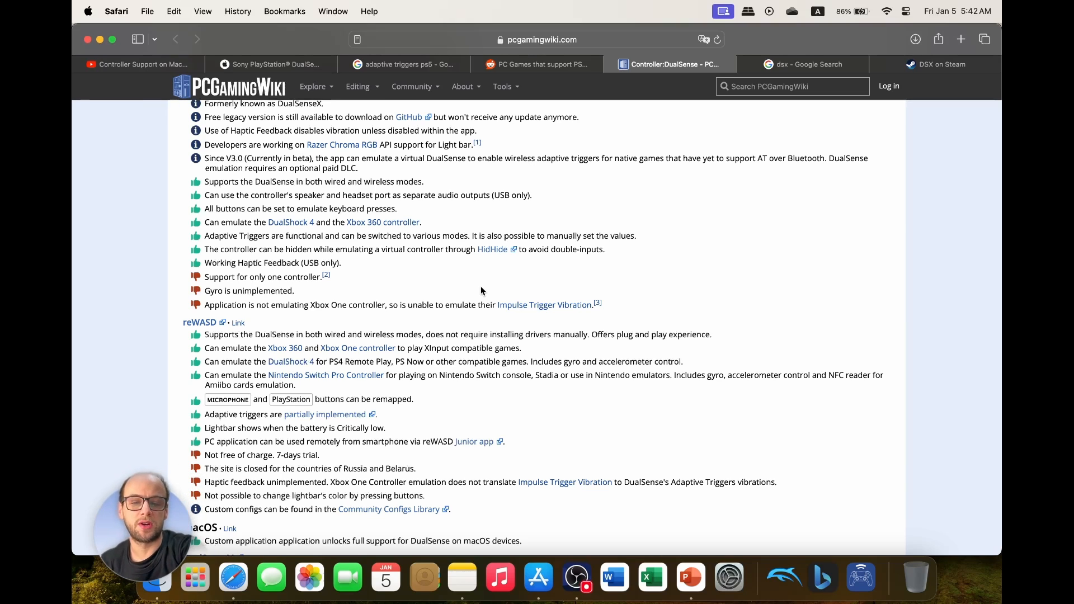
pyautogui.scroll(-3)
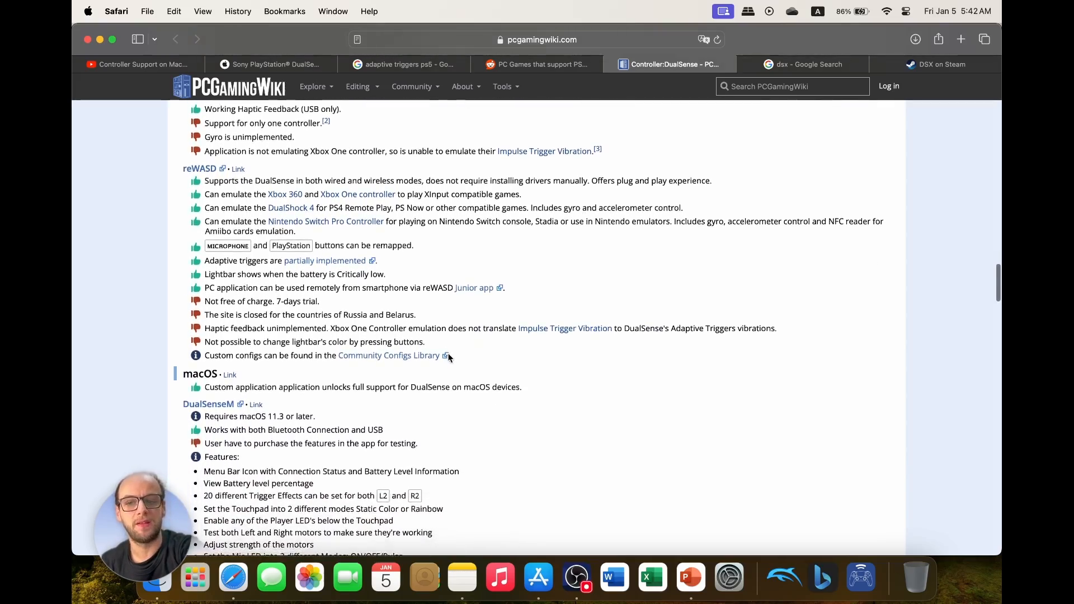
pyautogui.scroll(-3)
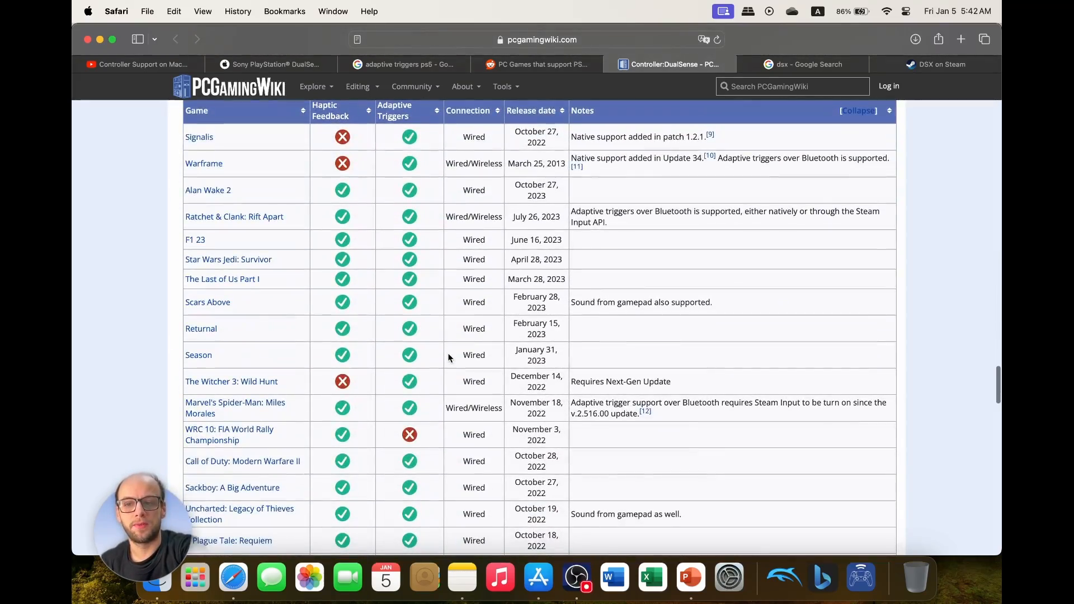
pyautogui.moveTo(386, 342)
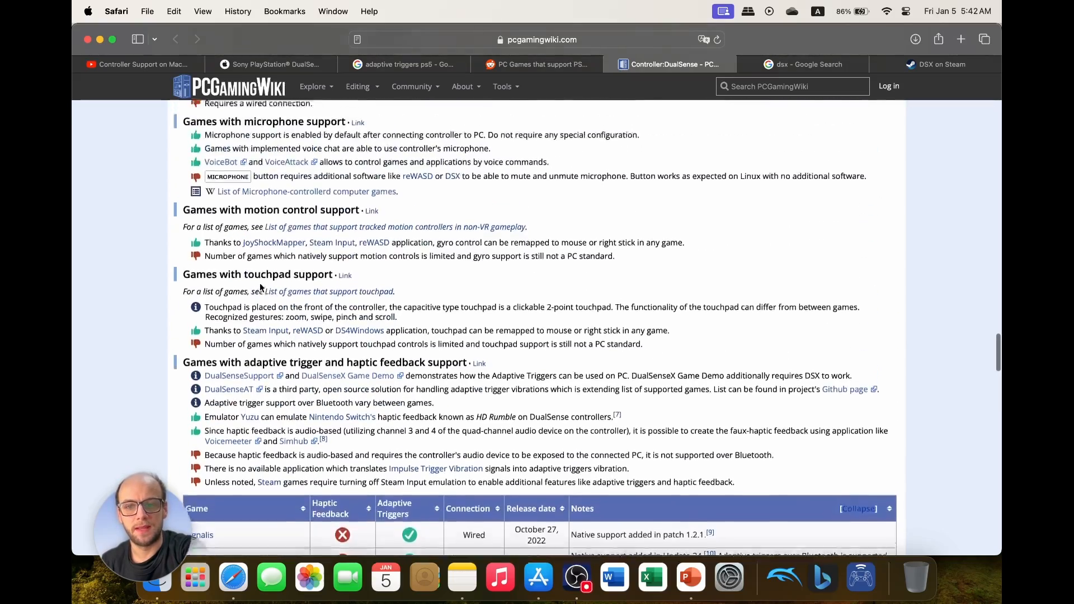
pyautogui.scroll(-3)
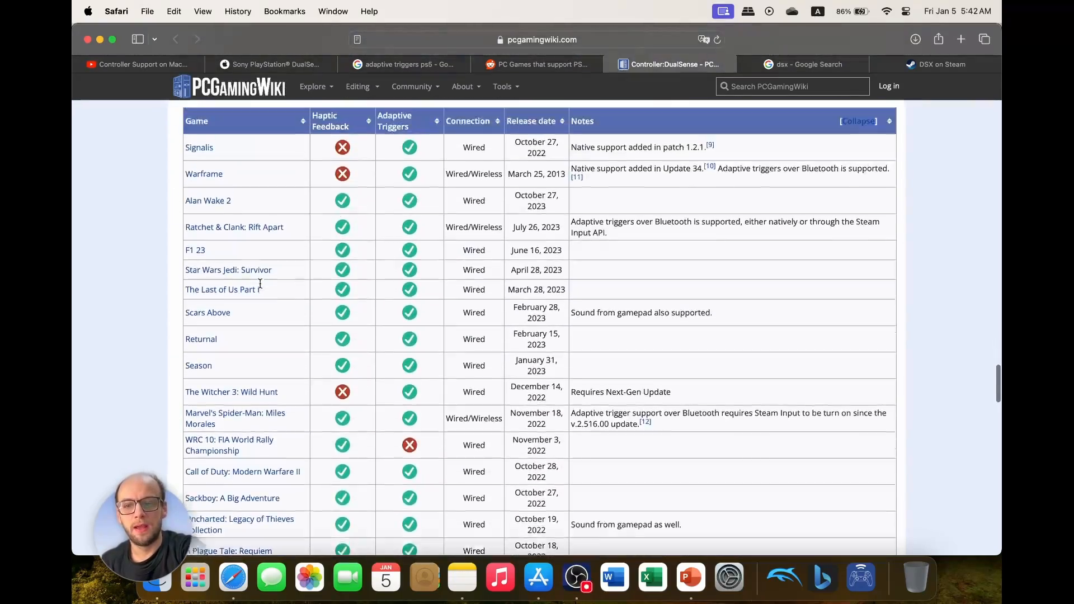
# - Continue through the game-support table and view the DSX screenshots on its Steam store page
pyautogui.scroll(-3)
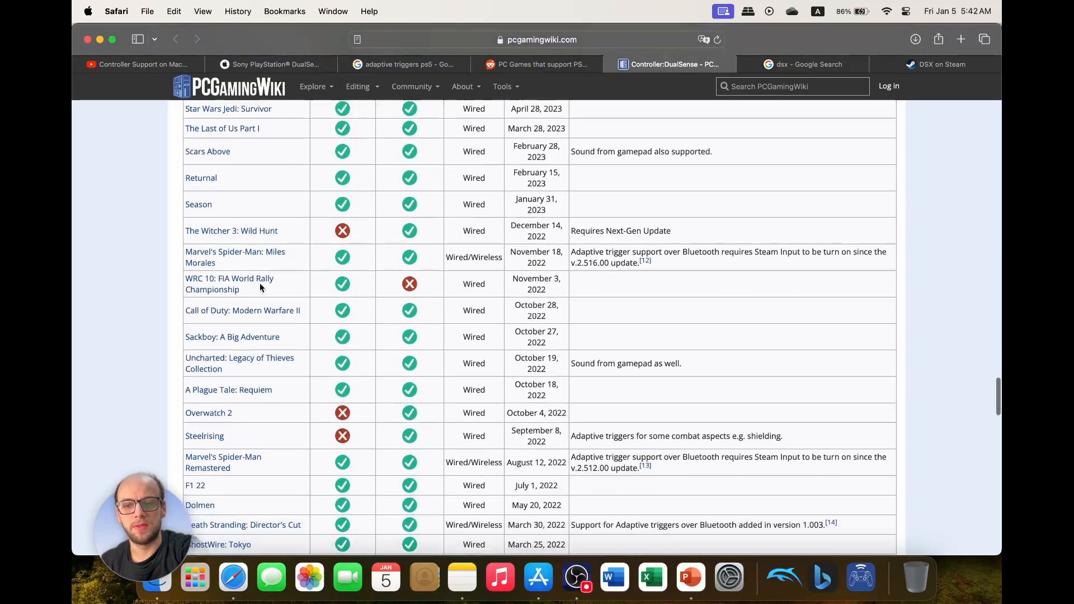
pyautogui.scroll(-3)
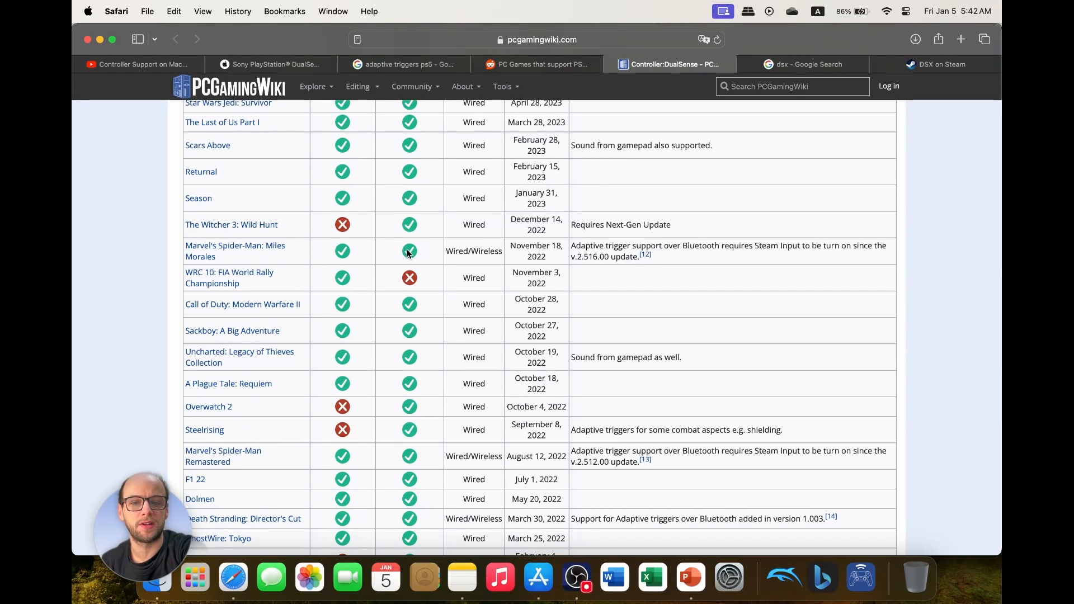
pyautogui.scroll(-3)
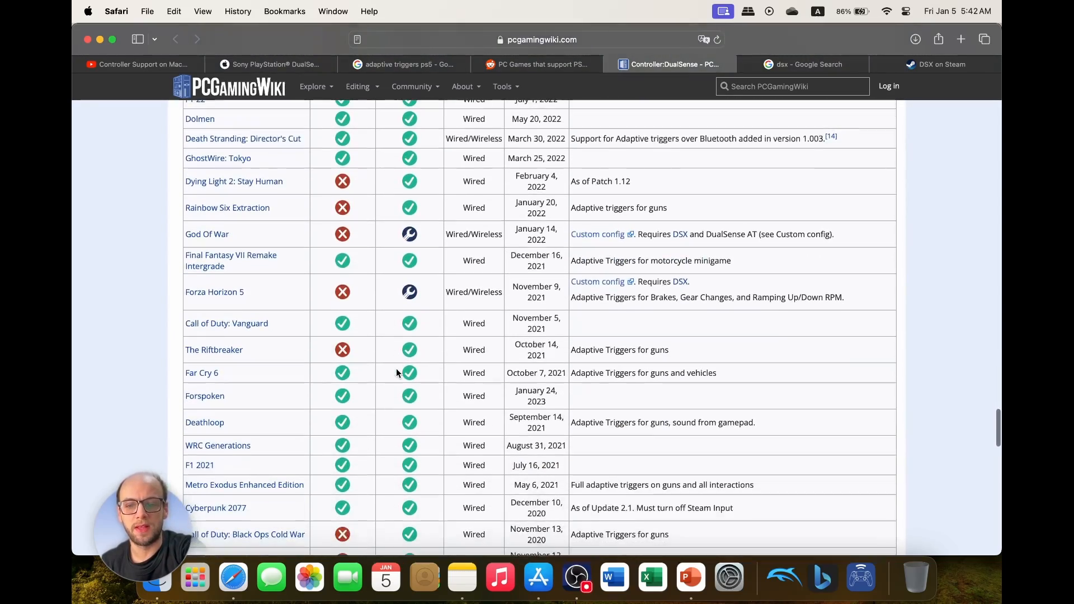
pyautogui.scroll(-3)
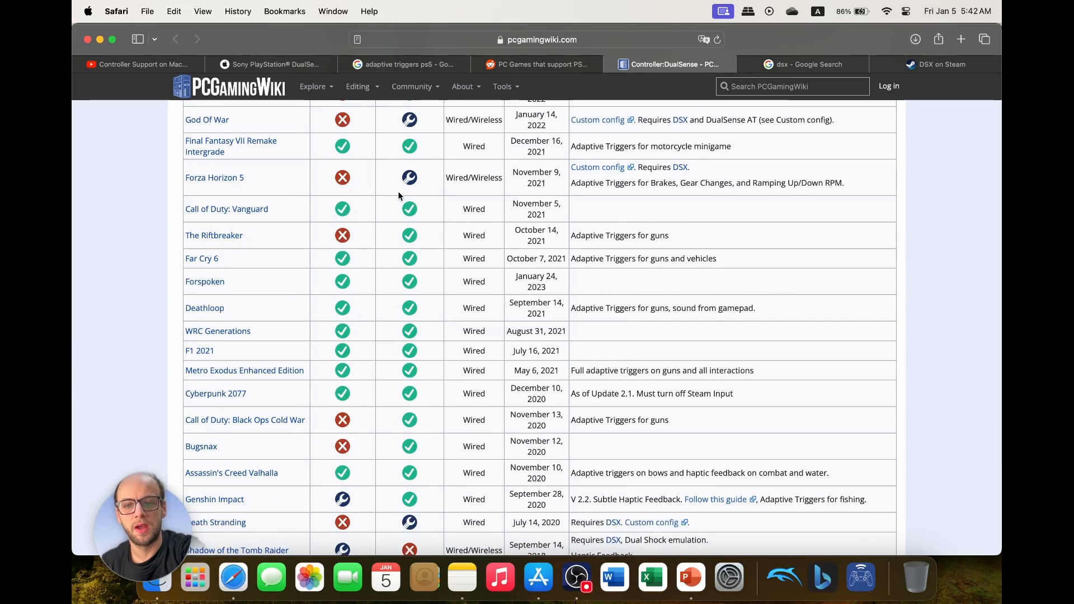
pyautogui.moveTo(600, 169)
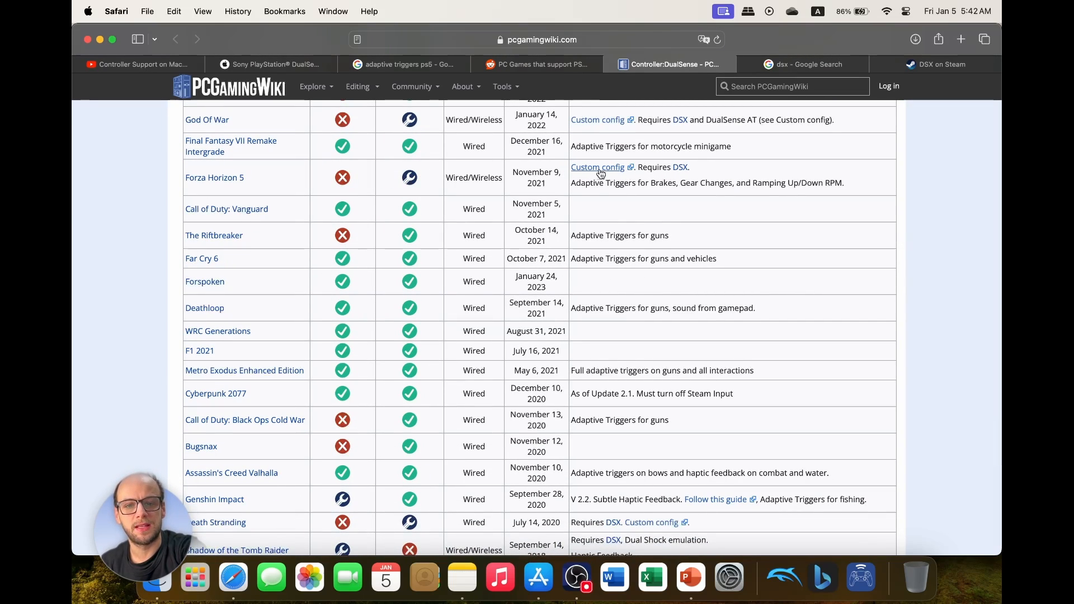
pyautogui.moveTo(681, 174)
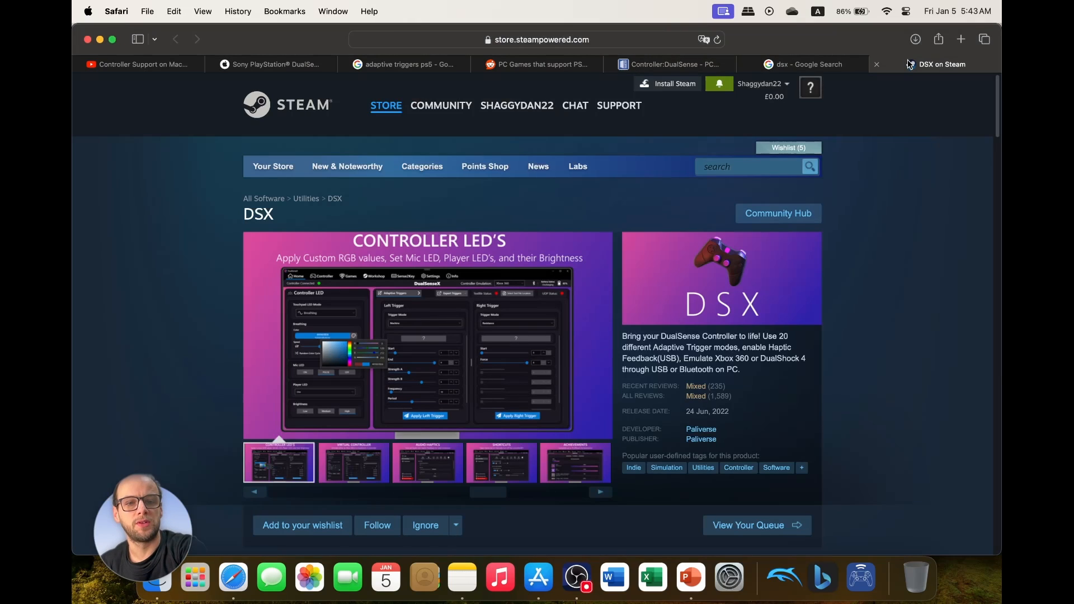
pyautogui.scroll(-3)
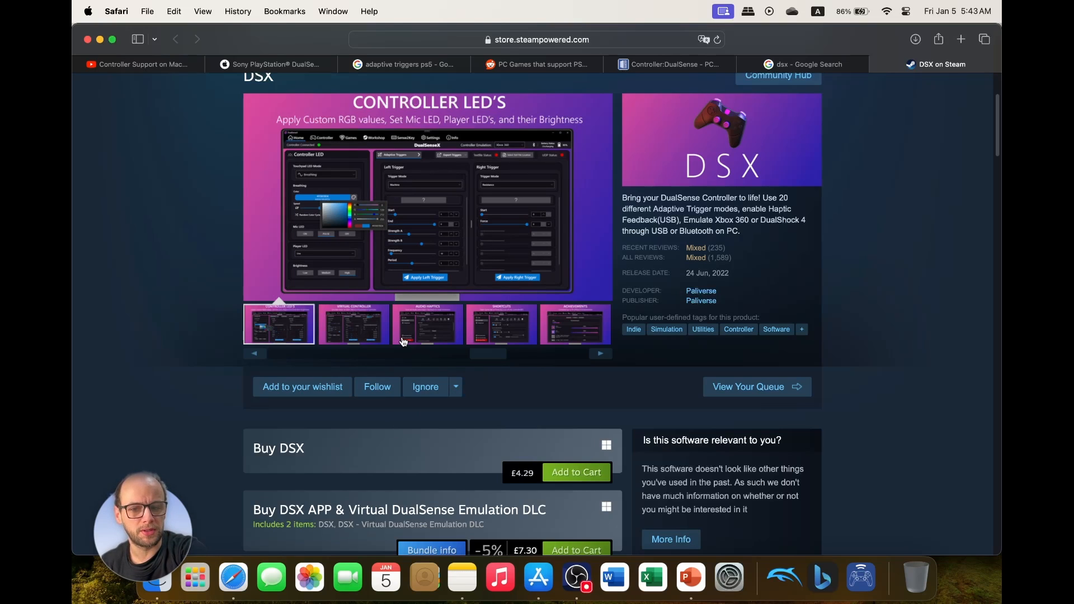
pyautogui.click(538, 577)
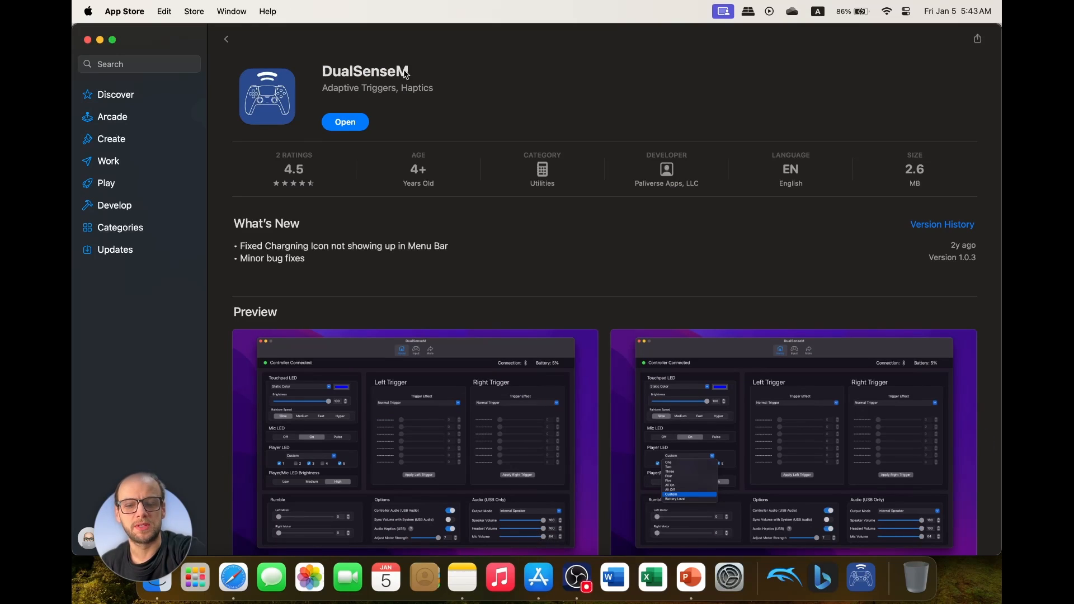
pyautogui.moveTo(663, 186)
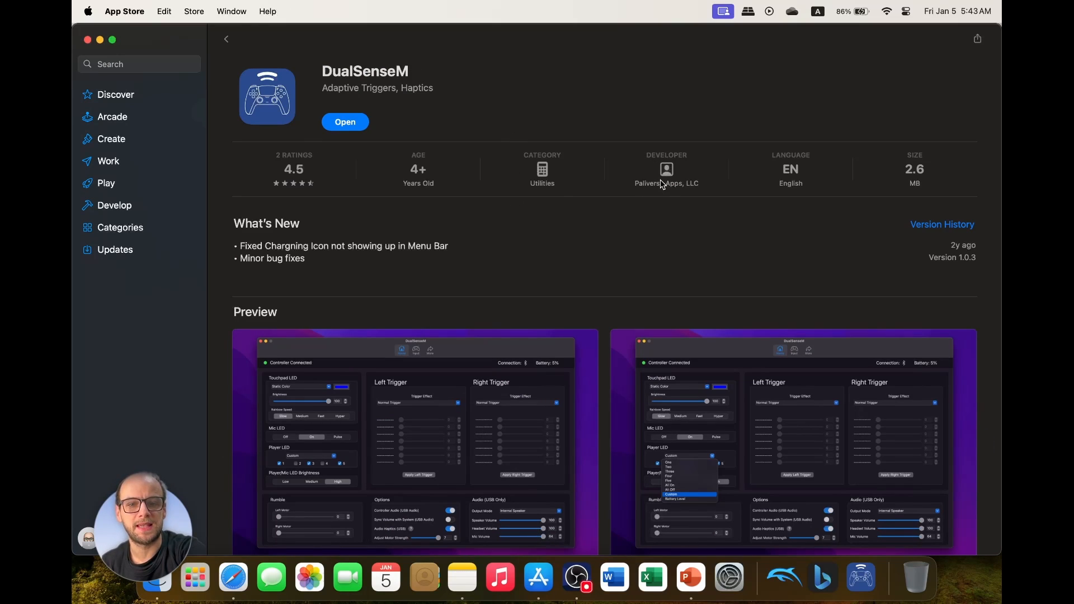
pyautogui.moveTo(484, 170)
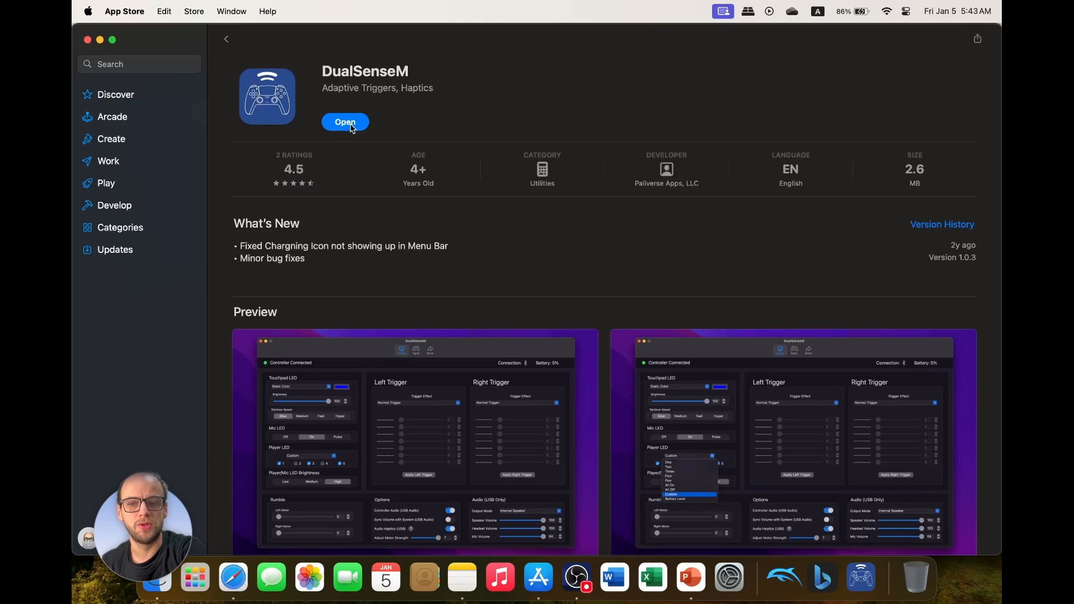
# - Launch DualSenseM from the App Store, confirm PRO is upgraded under More, and return Home
pyautogui.click(346, 122)
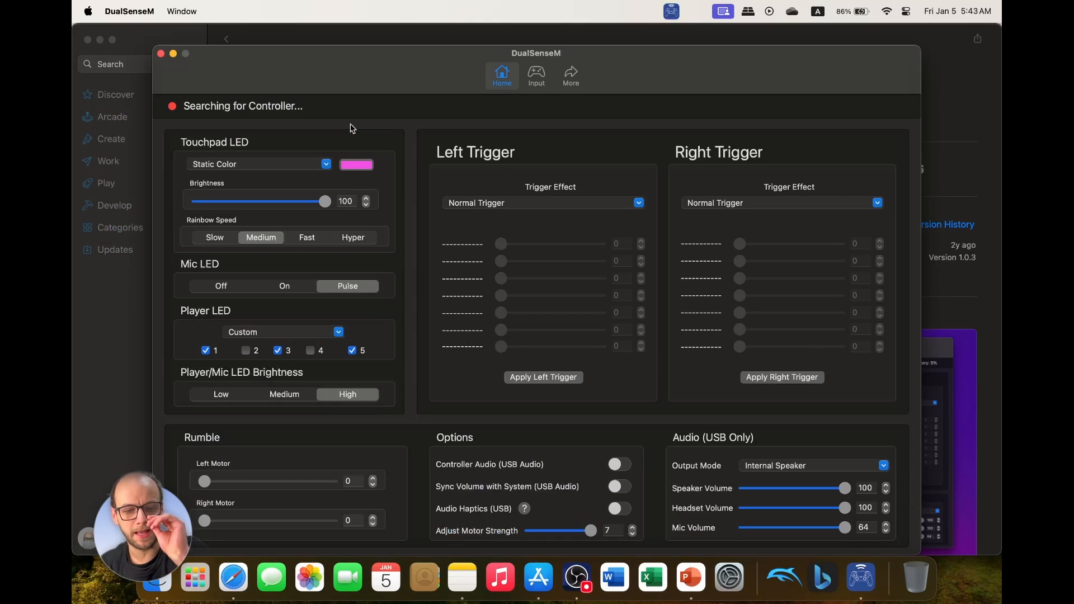
pyautogui.click(570, 75)
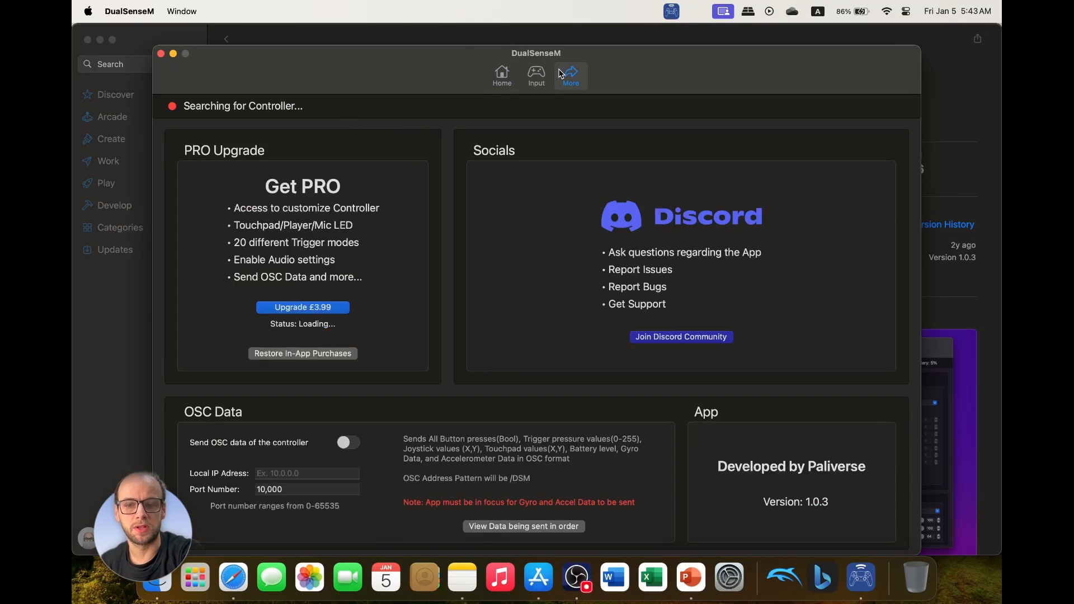
pyautogui.click(302, 307)
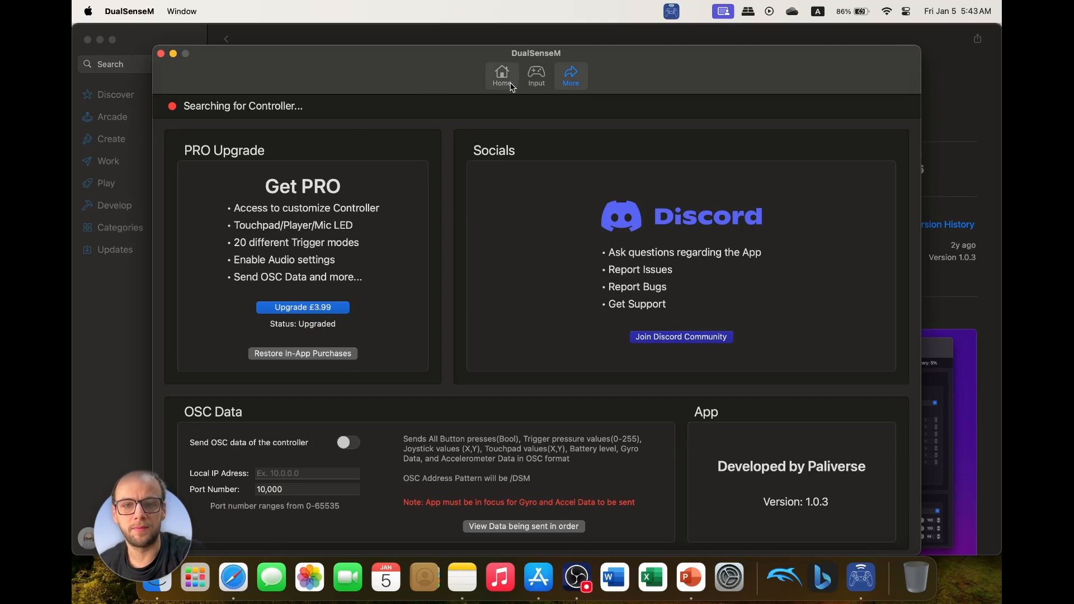
pyautogui.click(501, 75)
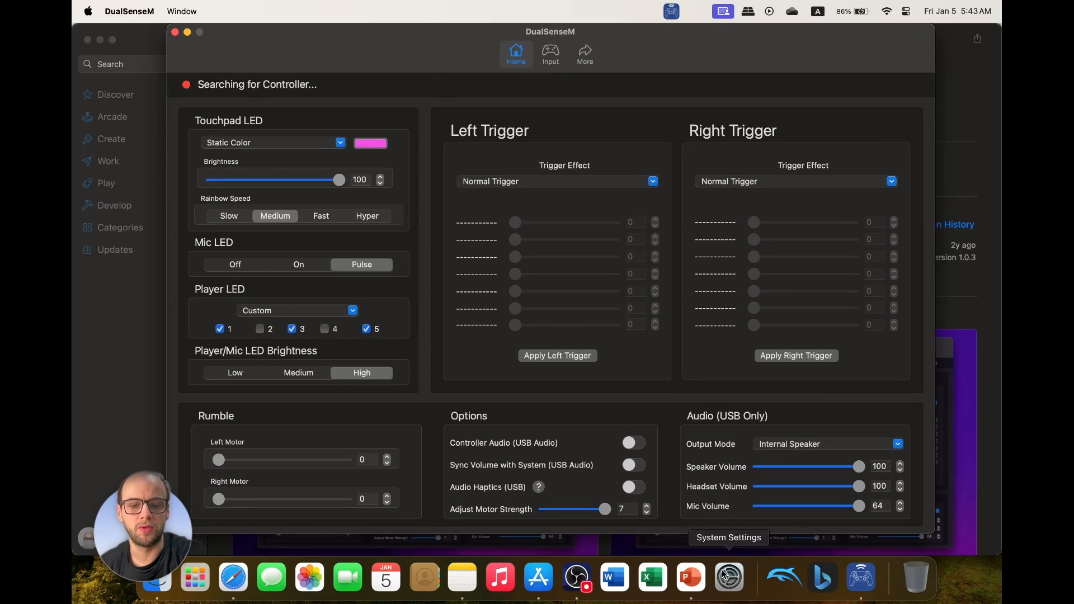
# - Bring up System Settings' Bluetooth page until DualSense Wireless Controller appears nearby
pyautogui.click(728, 576)
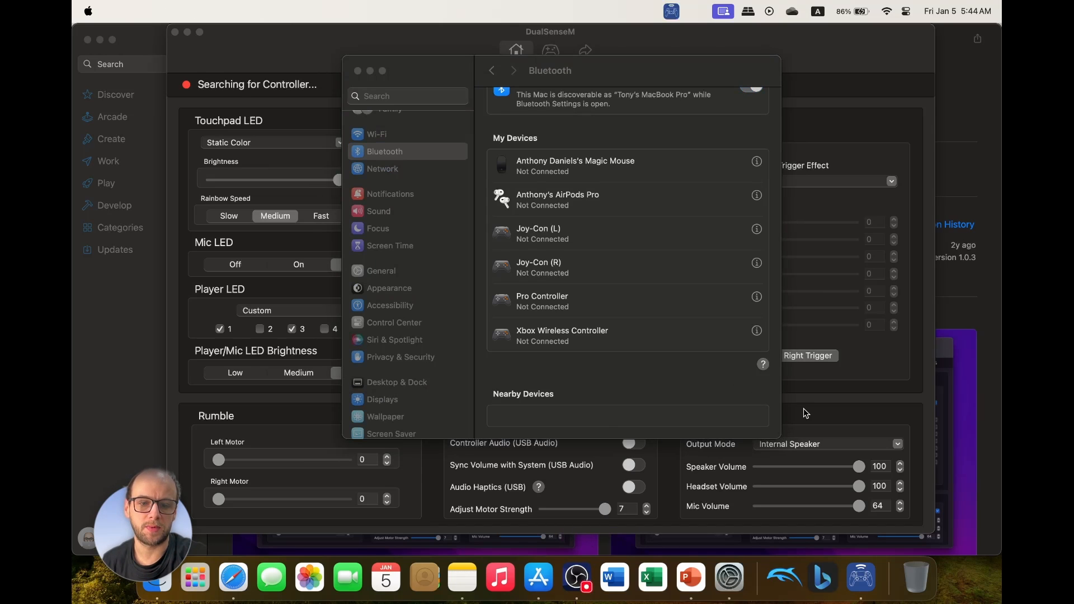
pyautogui.click(721, 11)
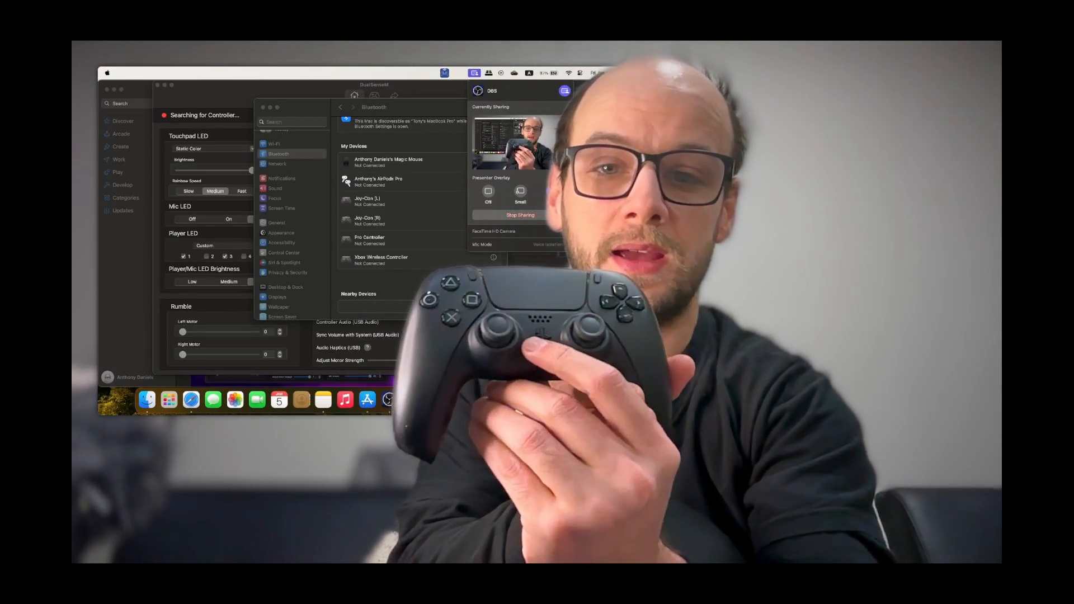
pyautogui.click(552, 191)
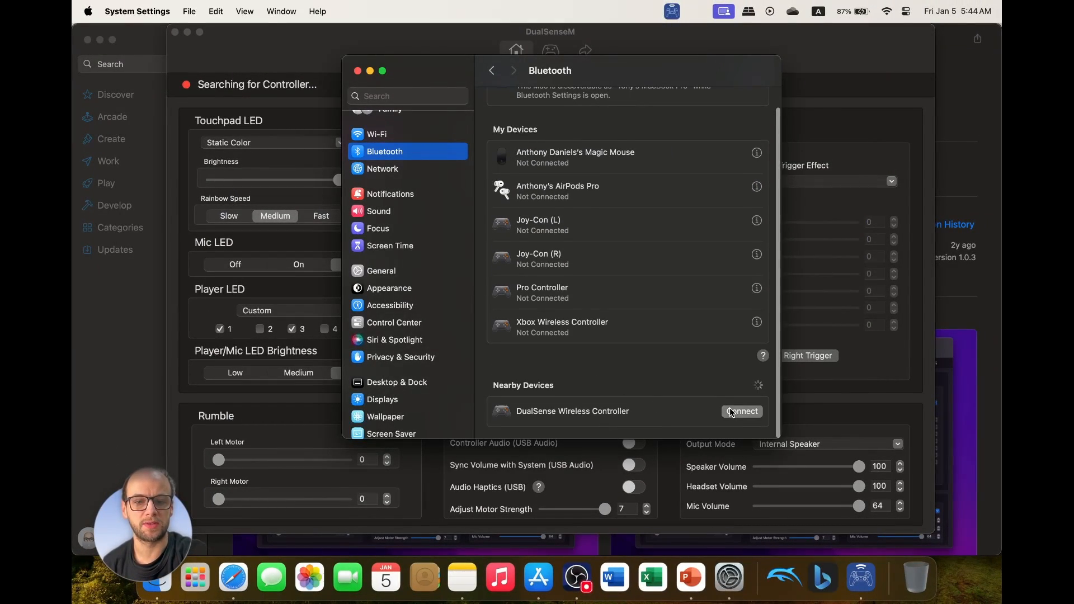
# - Connect the DualSense Wireless Controller, review its Game Controller Settings list, and close with Done
pyautogui.click(742, 410)
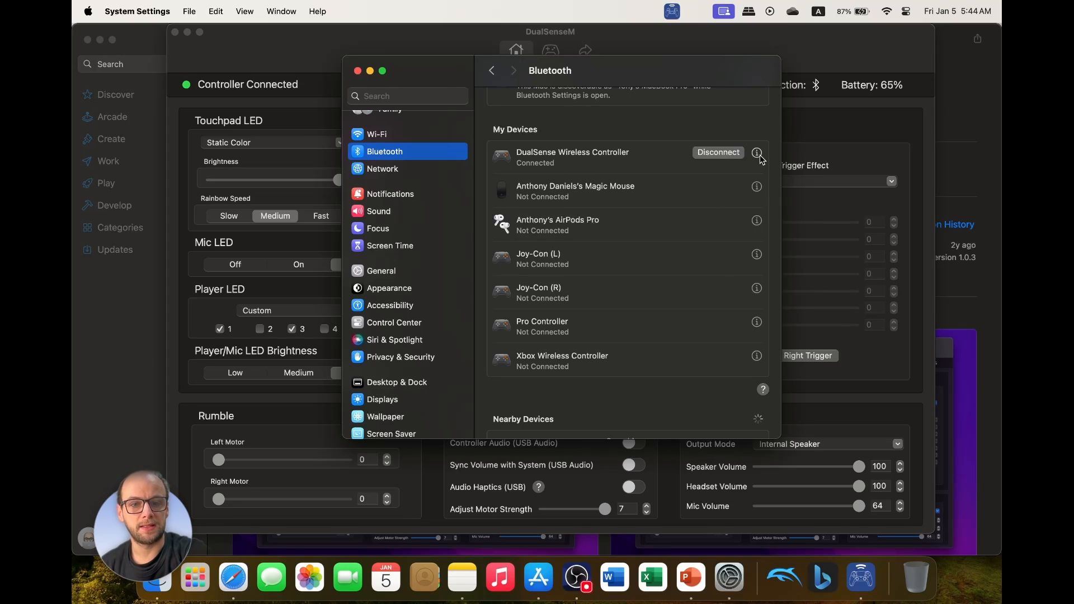
pyautogui.click(756, 152)
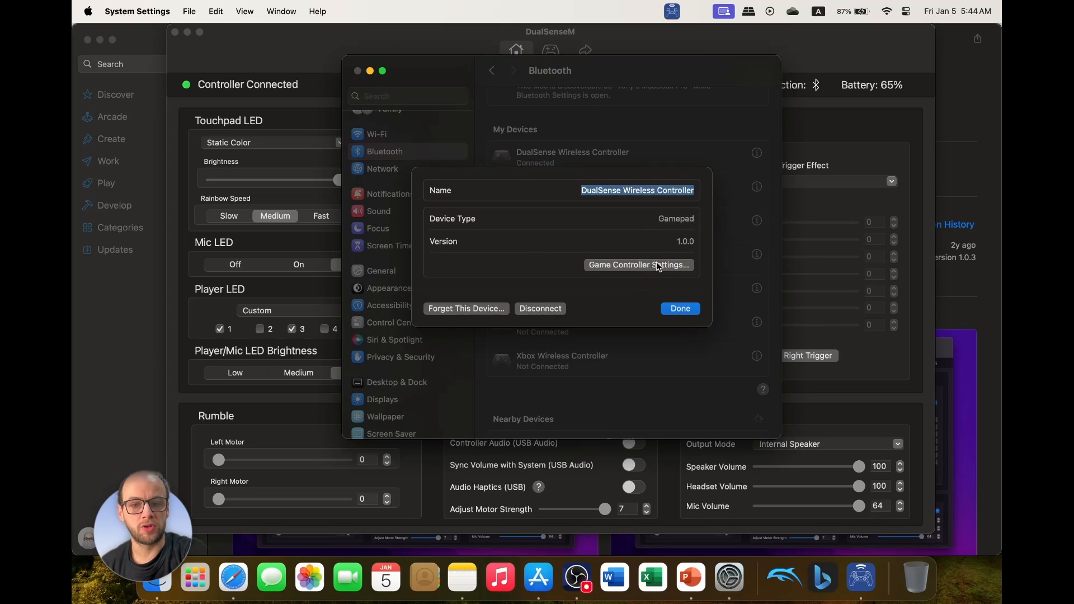
pyautogui.click(636, 265)
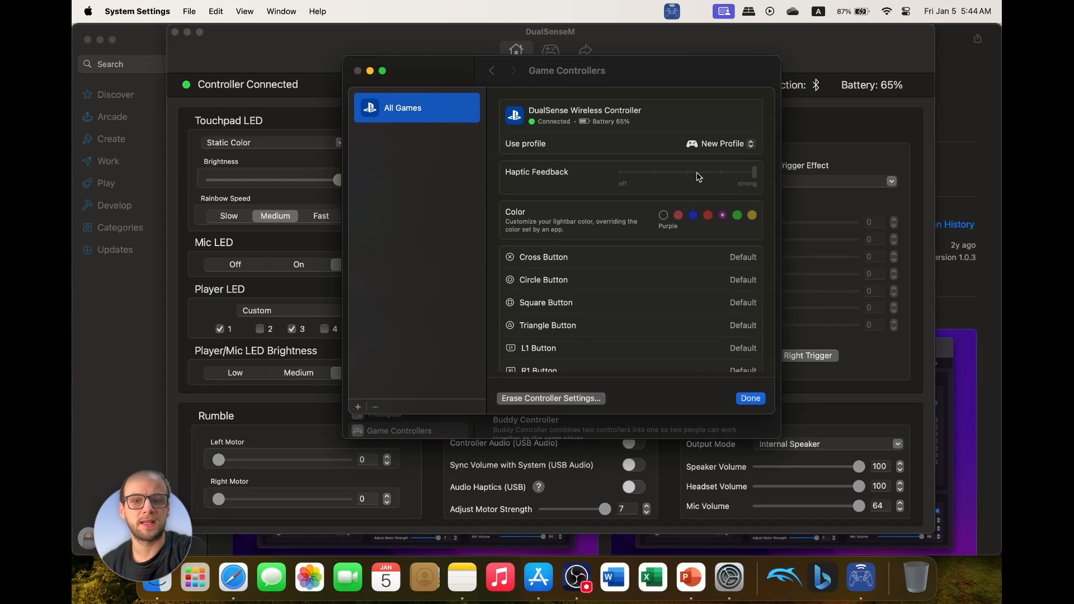
pyautogui.scroll(-3)
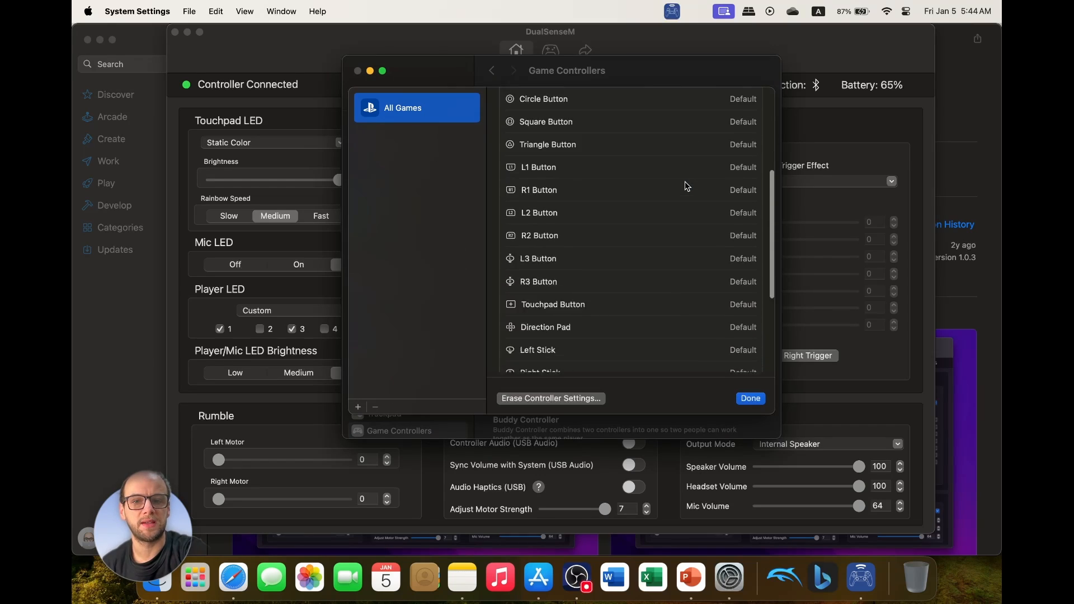
pyautogui.scroll(-3)
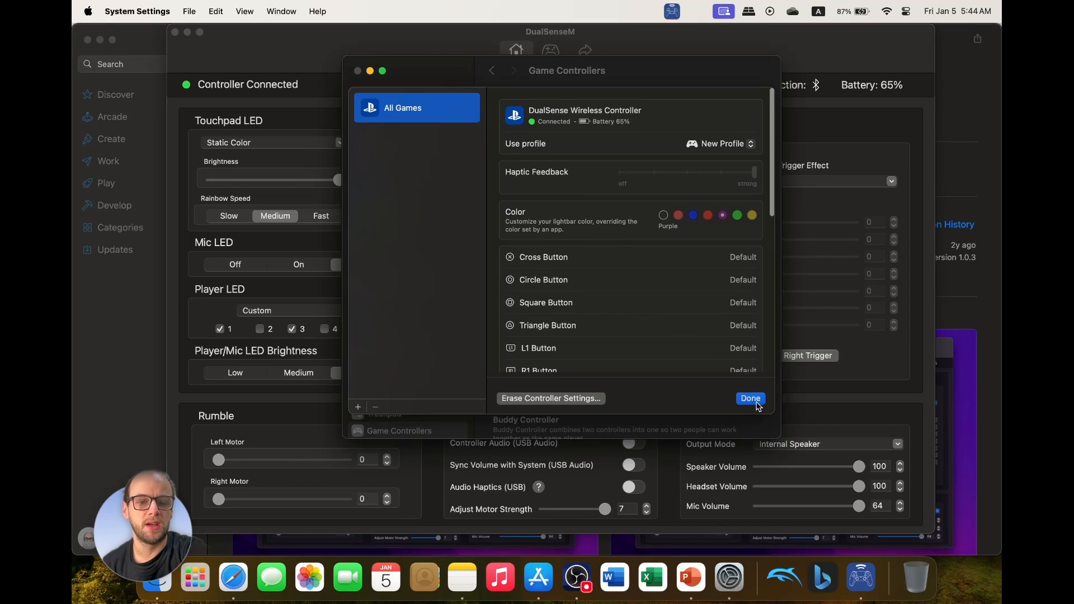
pyautogui.click(749, 398)
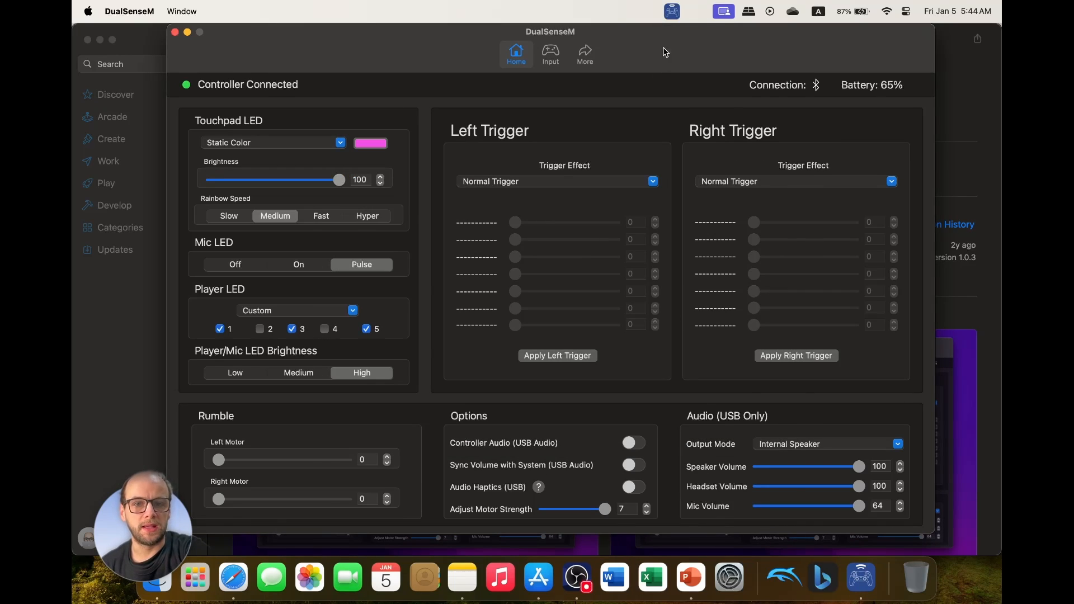
pyautogui.moveTo(634, 43)
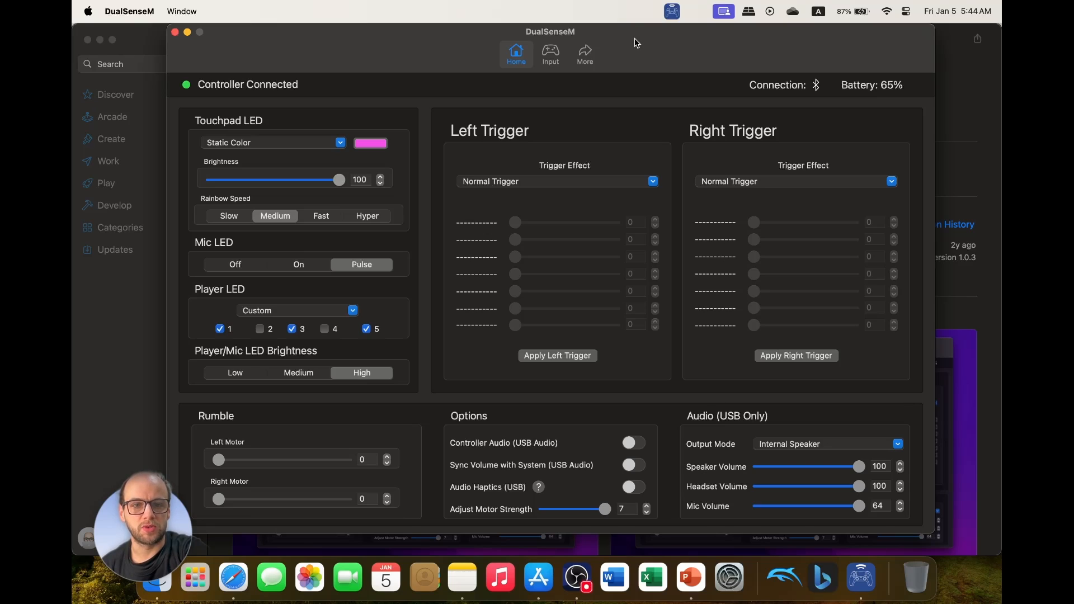
pyautogui.moveTo(810, 85)
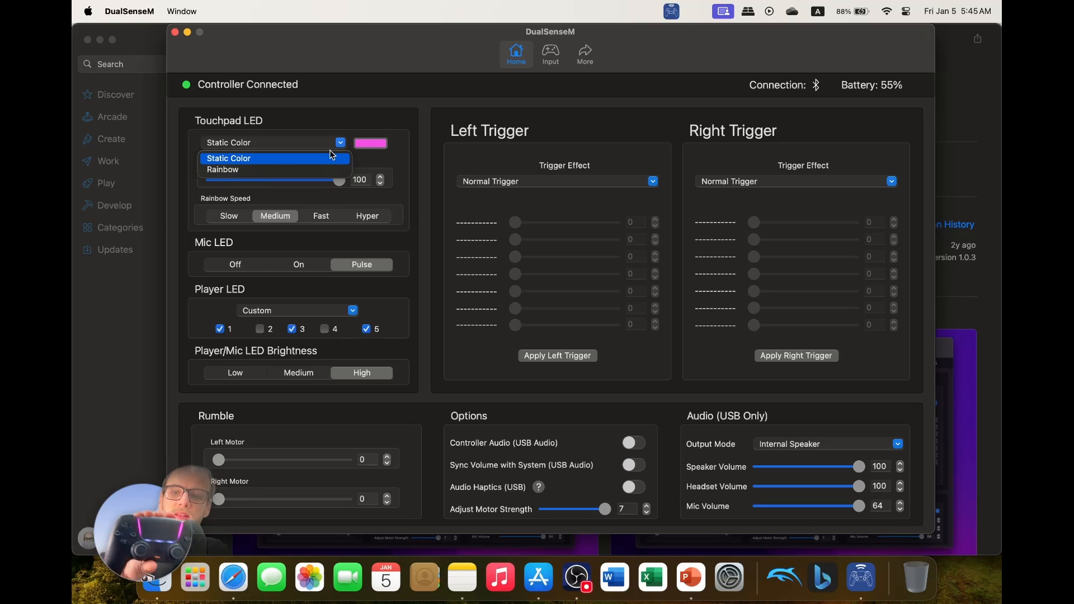
# - Try yellow, red, pink and pale blue static colours for the touchpad LED
pyautogui.click(370, 142)
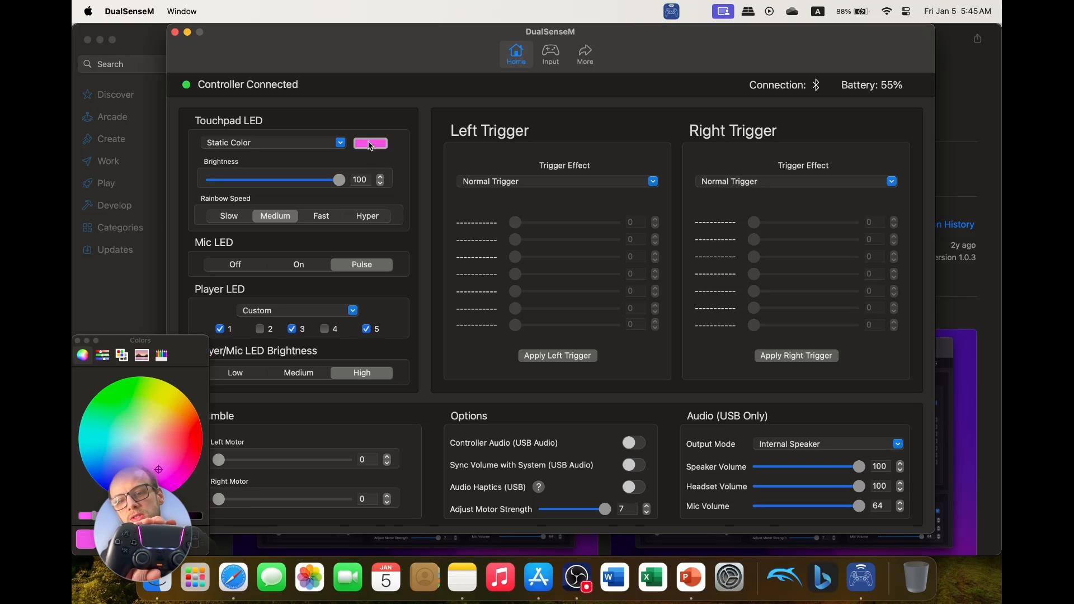
pyautogui.click(172, 401)
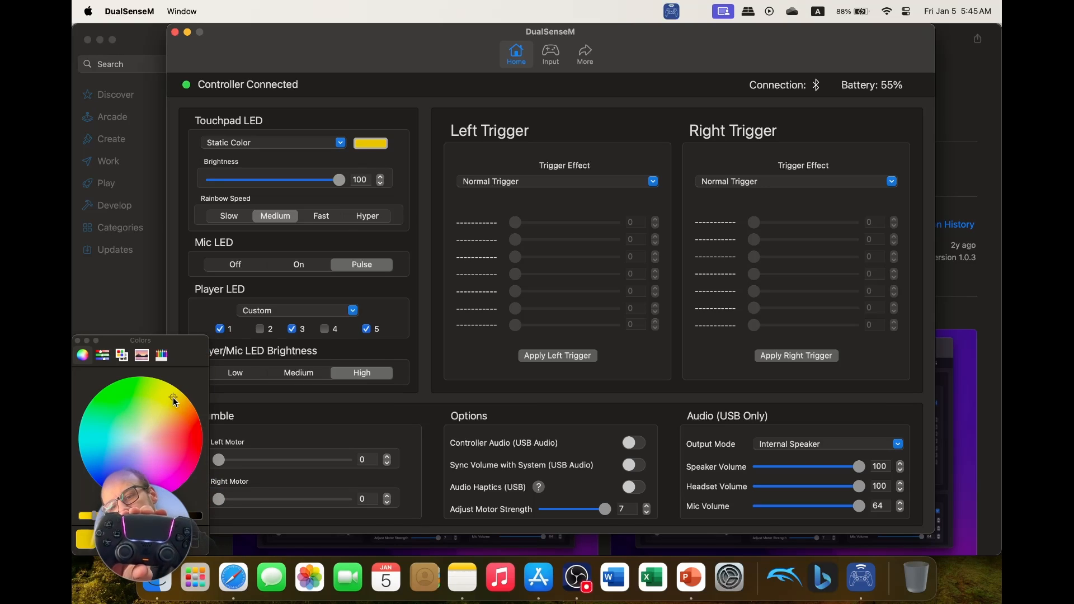
pyautogui.click(197, 433)
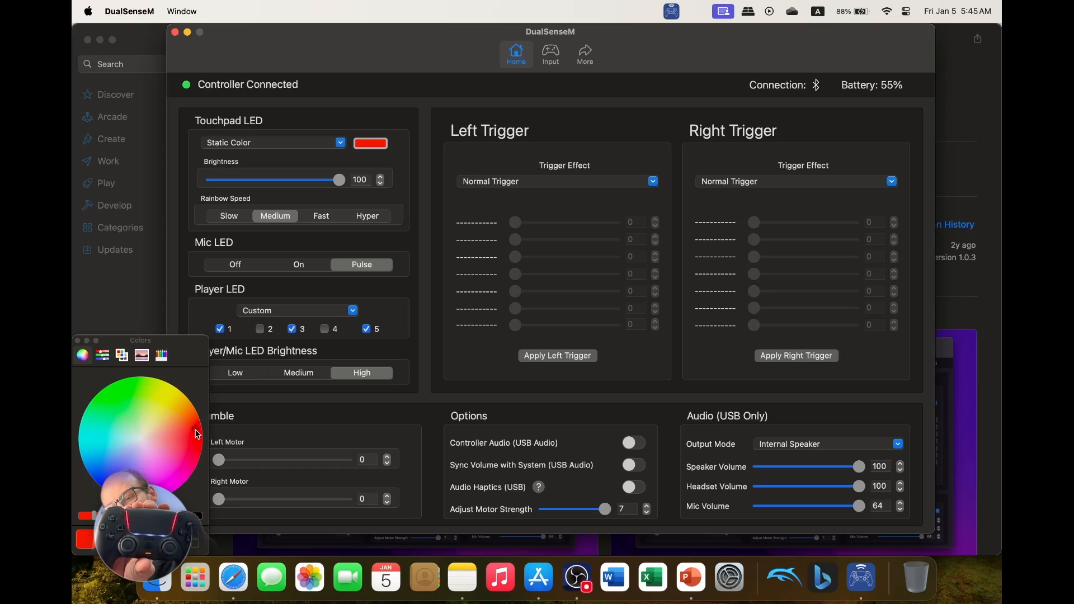
pyautogui.click(177, 484)
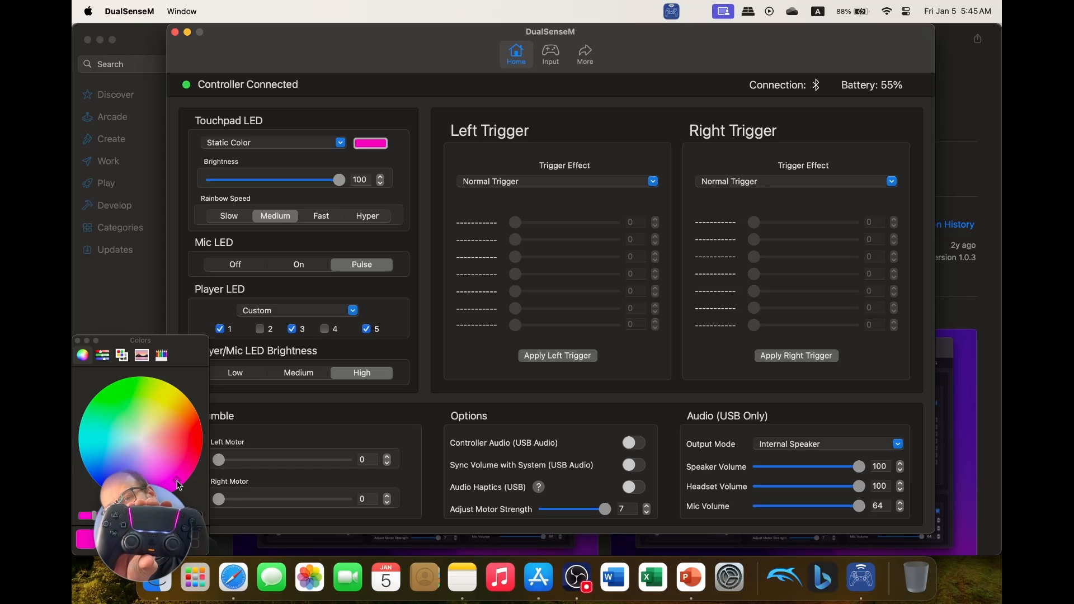
pyautogui.click(119, 444)
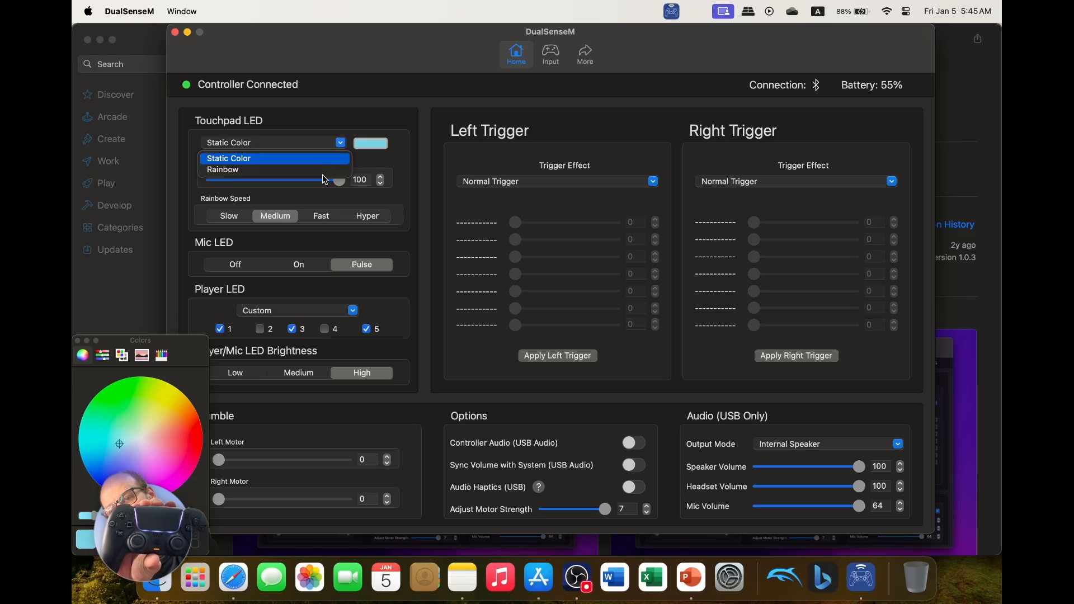
# - Switch the touchpad LED to Rainbow at Hyper speed with brightness at zero, then pick salmon
pyautogui.click(222, 169)
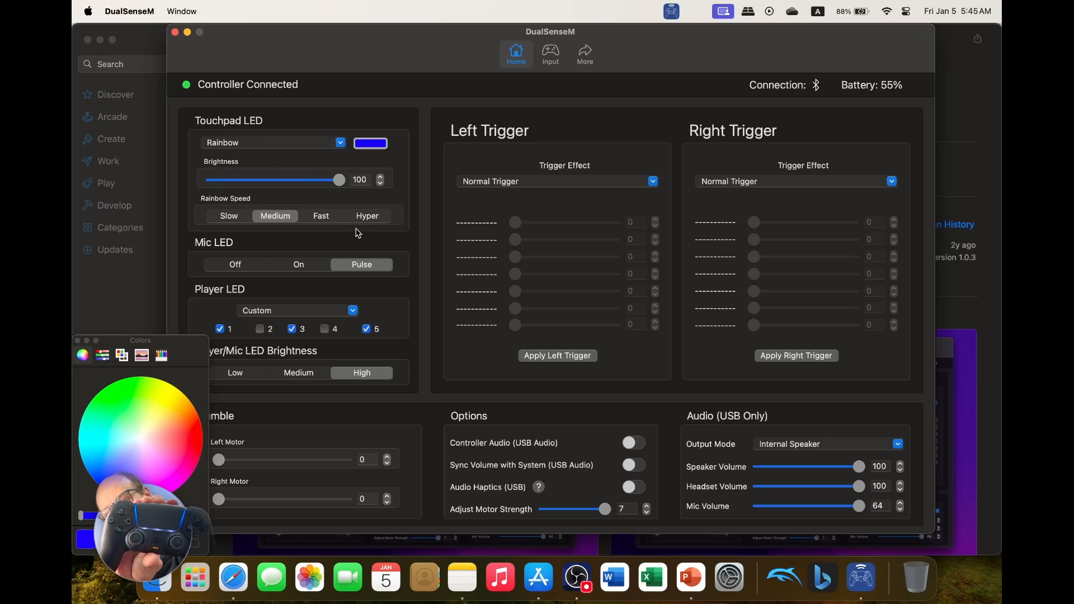
pyautogui.click(366, 216)
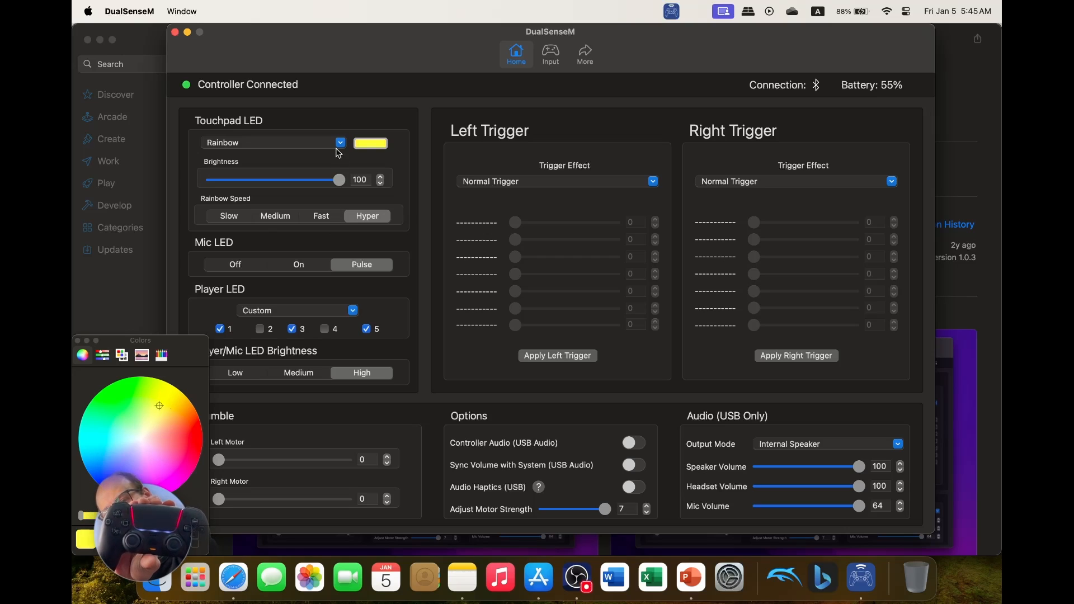
pyautogui.moveTo(338, 179); pyautogui.dragTo(211, 179)
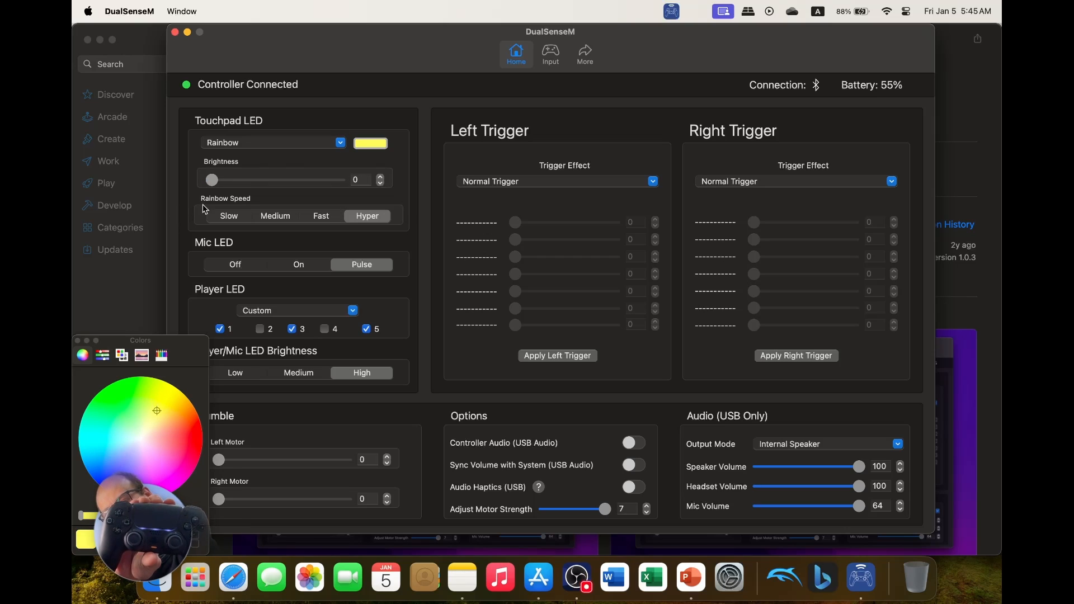
pyautogui.click(175, 429)
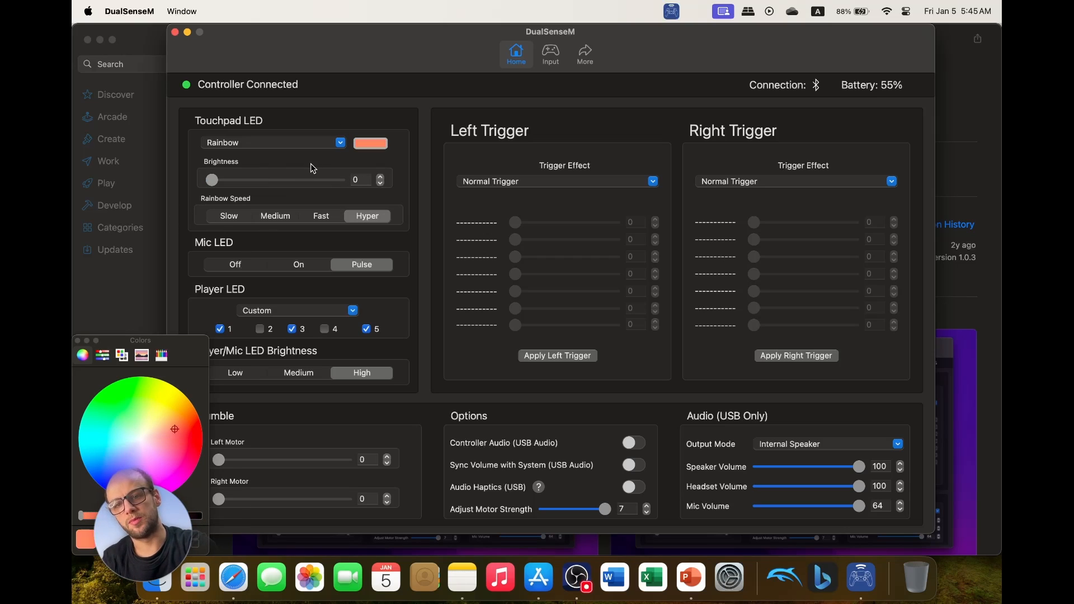
# - Return the touchpad LED to Static Color pink and set the left trigger to GameCube Trigger
pyautogui.click(340, 142)
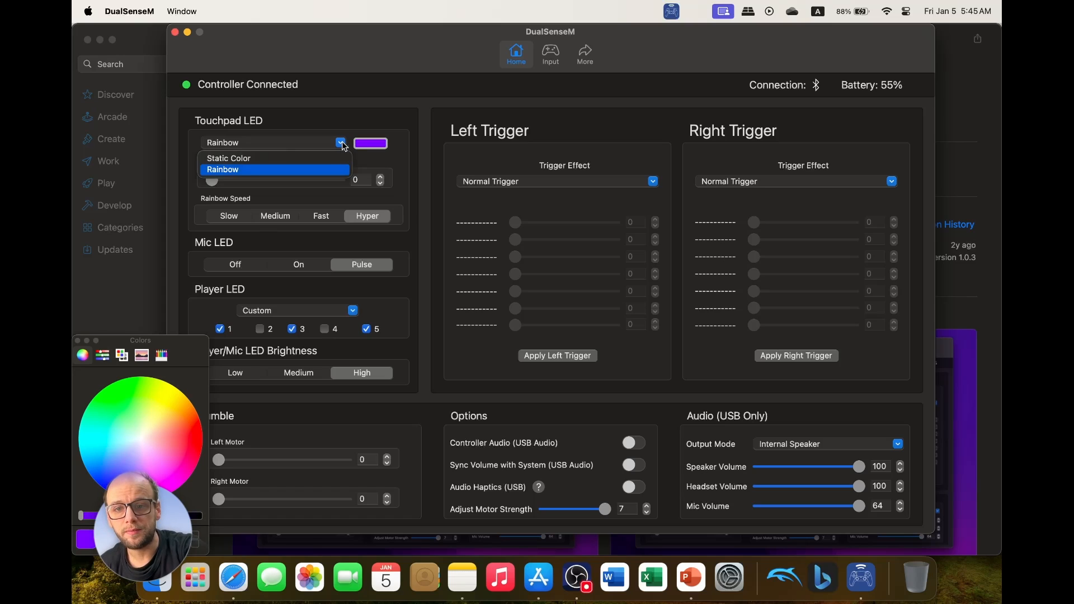
pyautogui.click(228, 158)
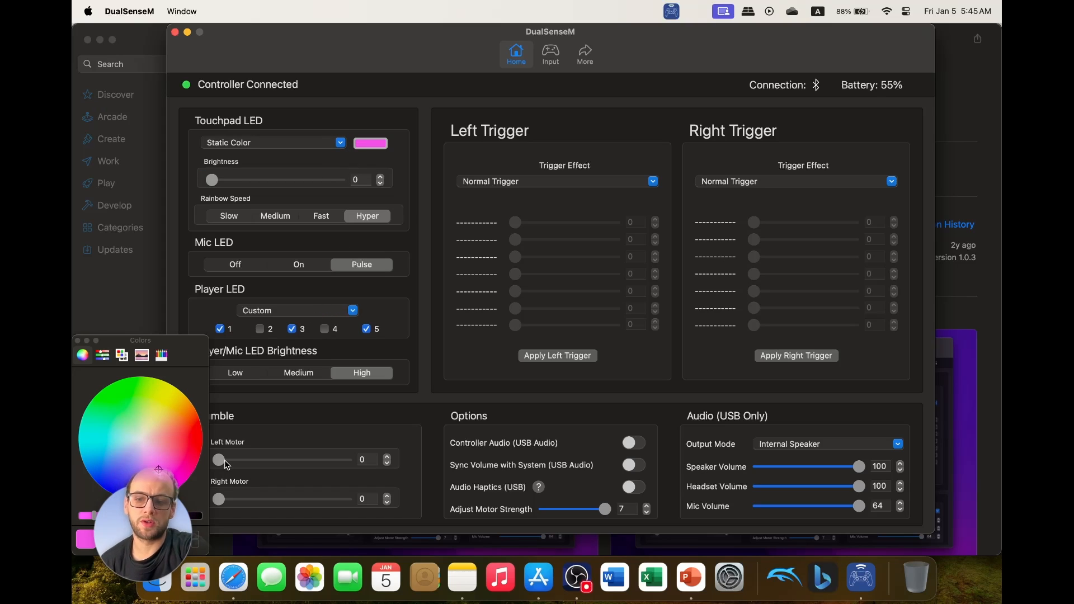
pyautogui.moveTo(219, 460); pyautogui.dragTo(267, 459)
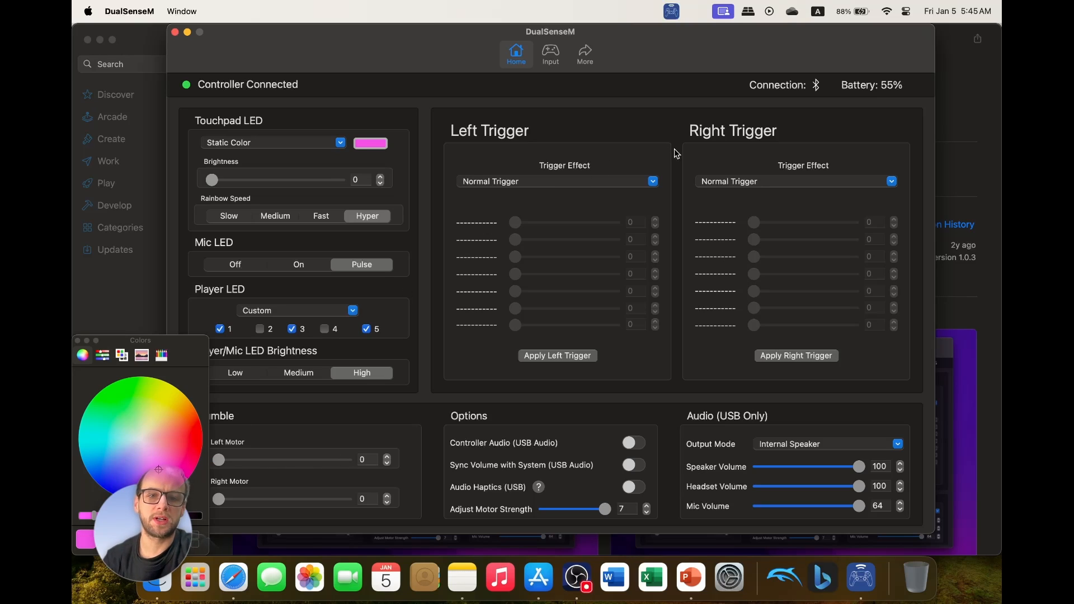
pyautogui.moveTo(644, 179)
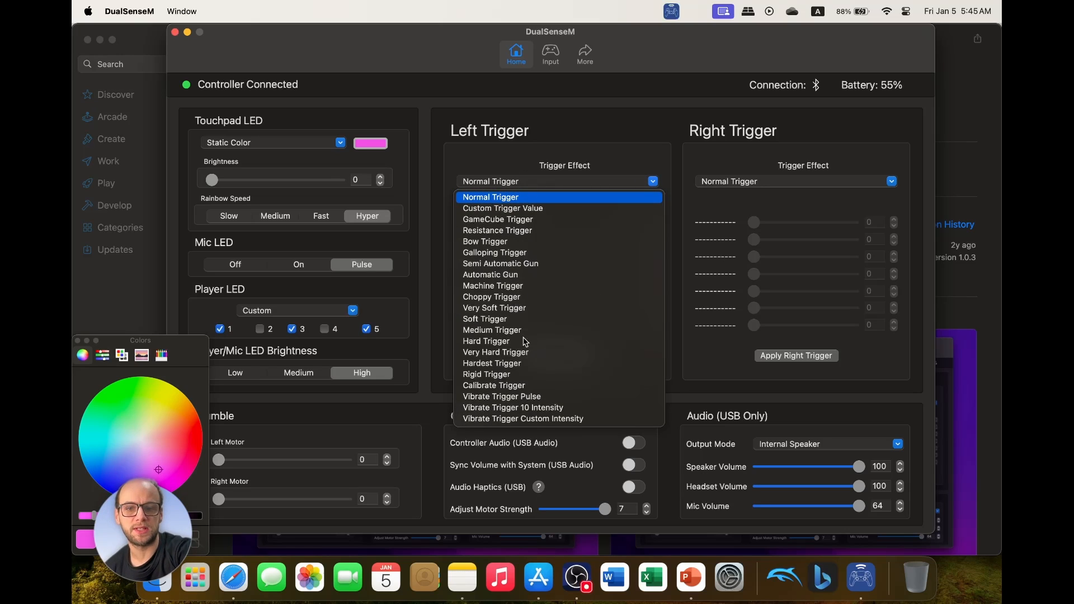
pyautogui.click(496, 218)
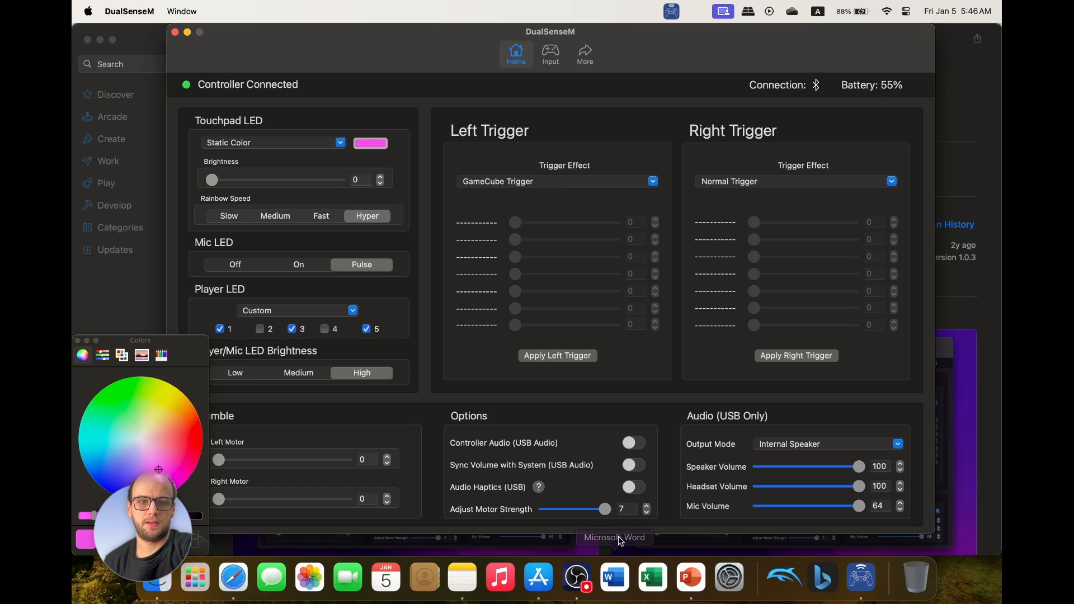
# - Keep GameCube Trigger on the left trigger and set the right trigger to GameCube Trigger too
pyautogui.click(650, 181)
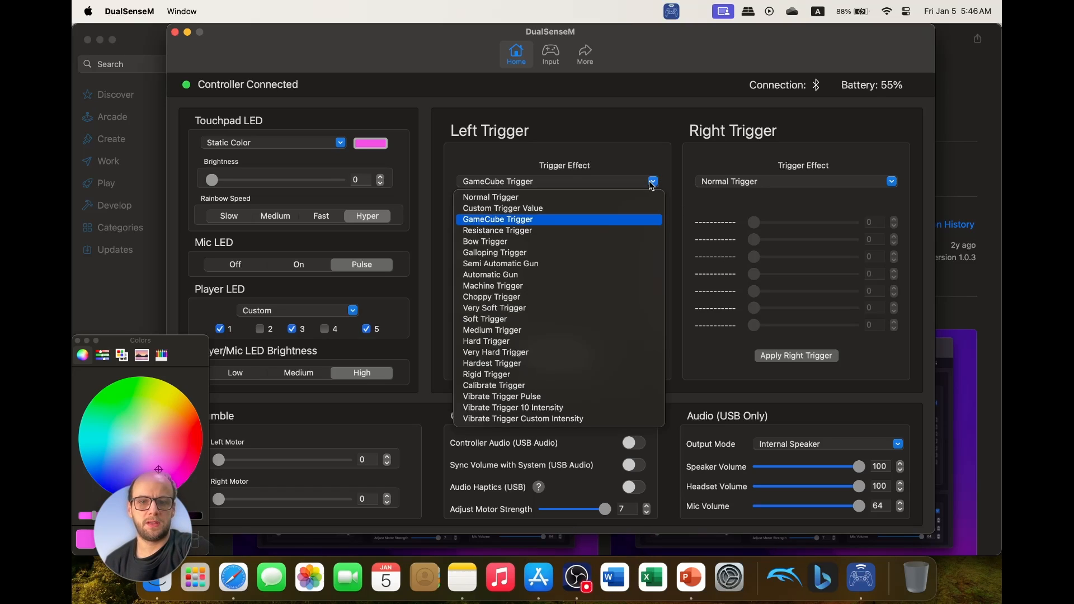
pyautogui.moveTo(541, 220)
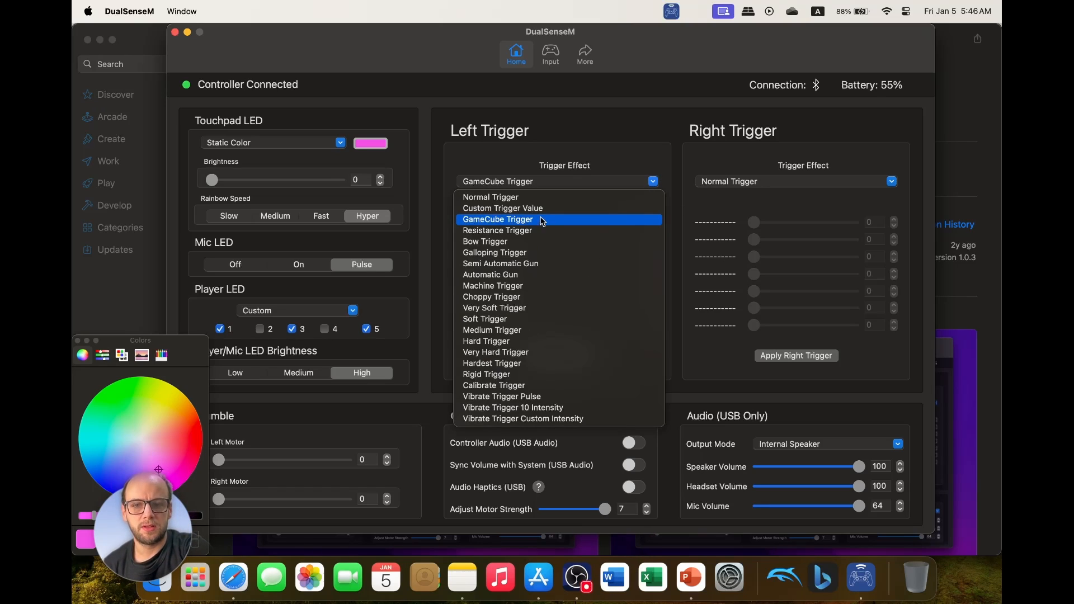
pyautogui.click(497, 219)
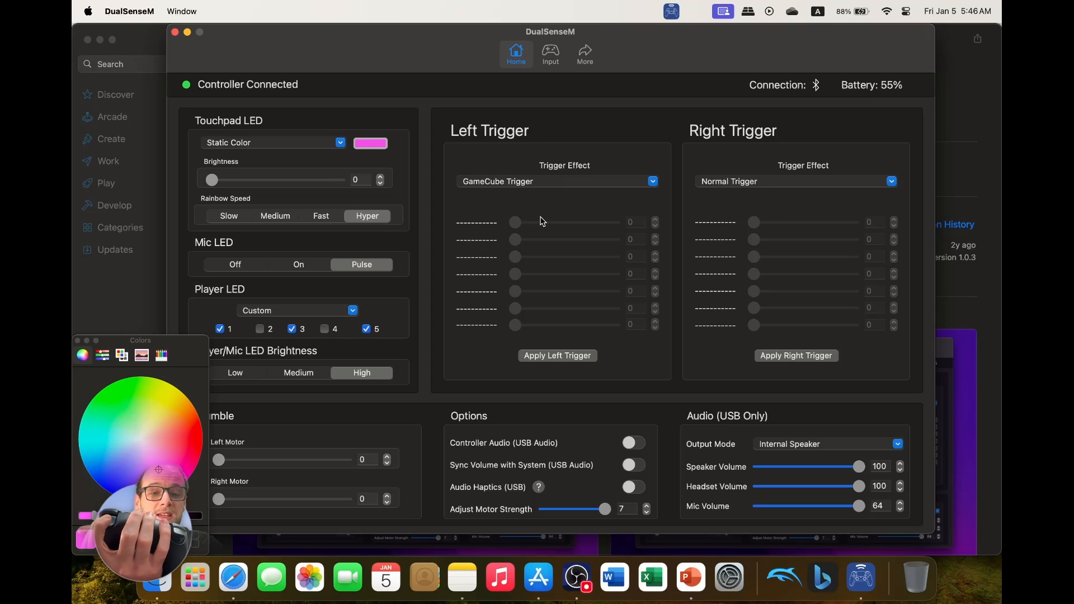
pyautogui.moveTo(895, 190)
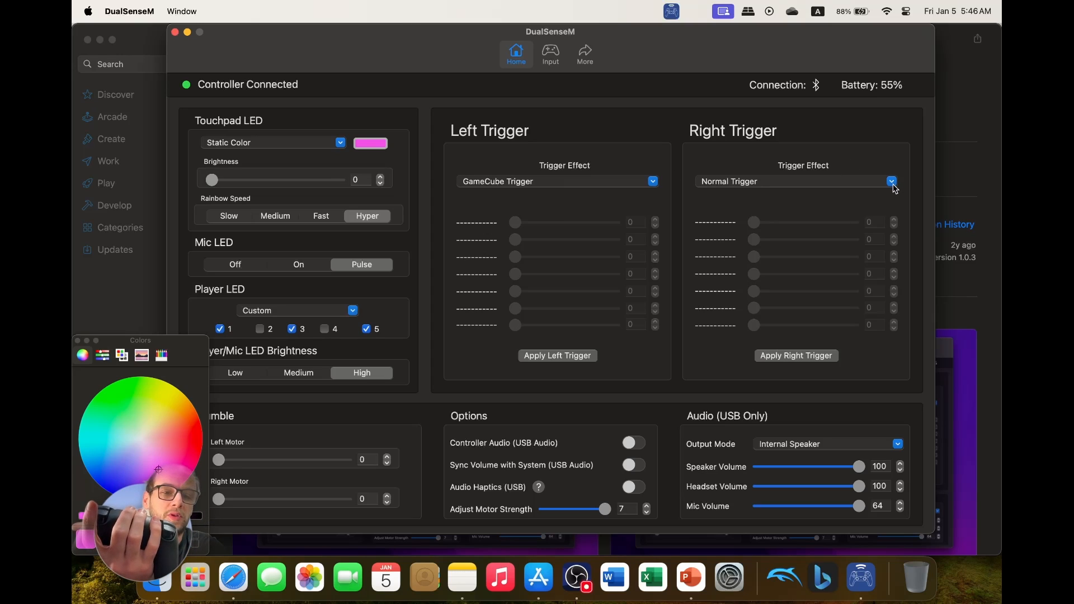
pyautogui.click(890, 182)
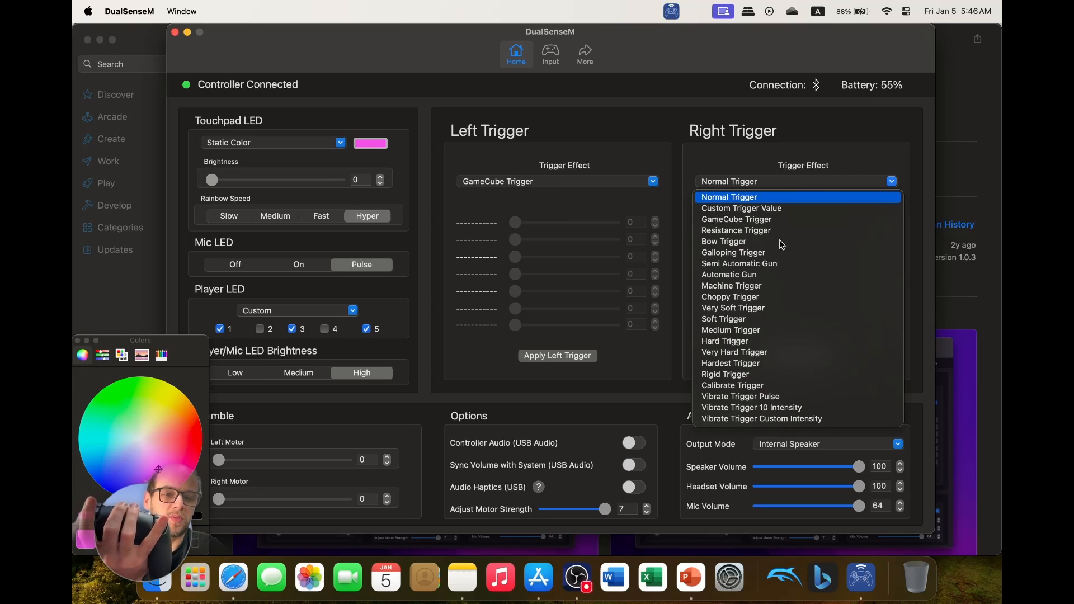
pyautogui.click(736, 219)
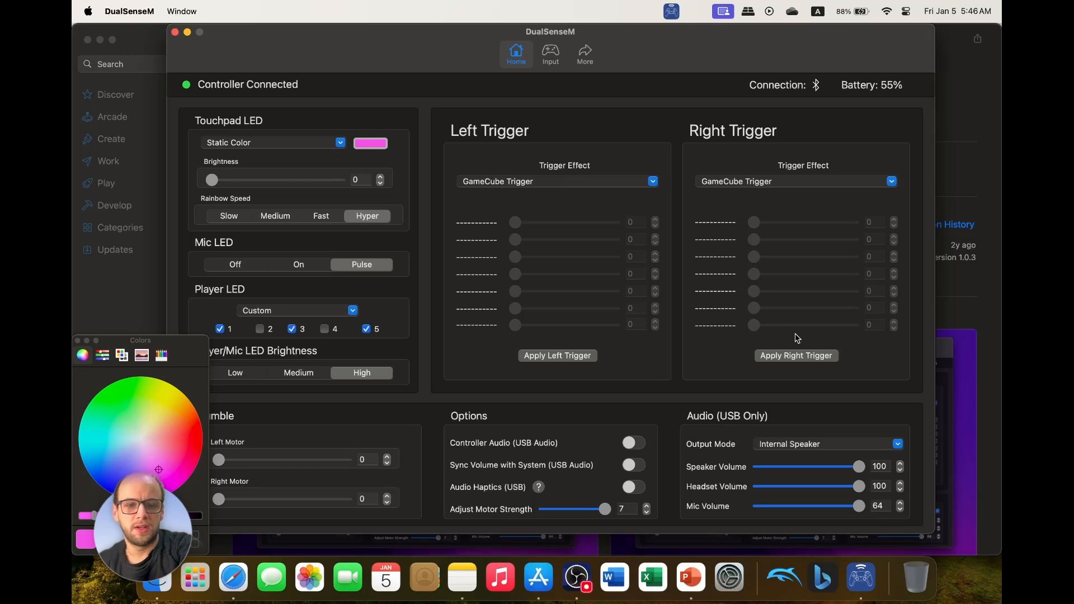
pyautogui.moveTo(740, 361)
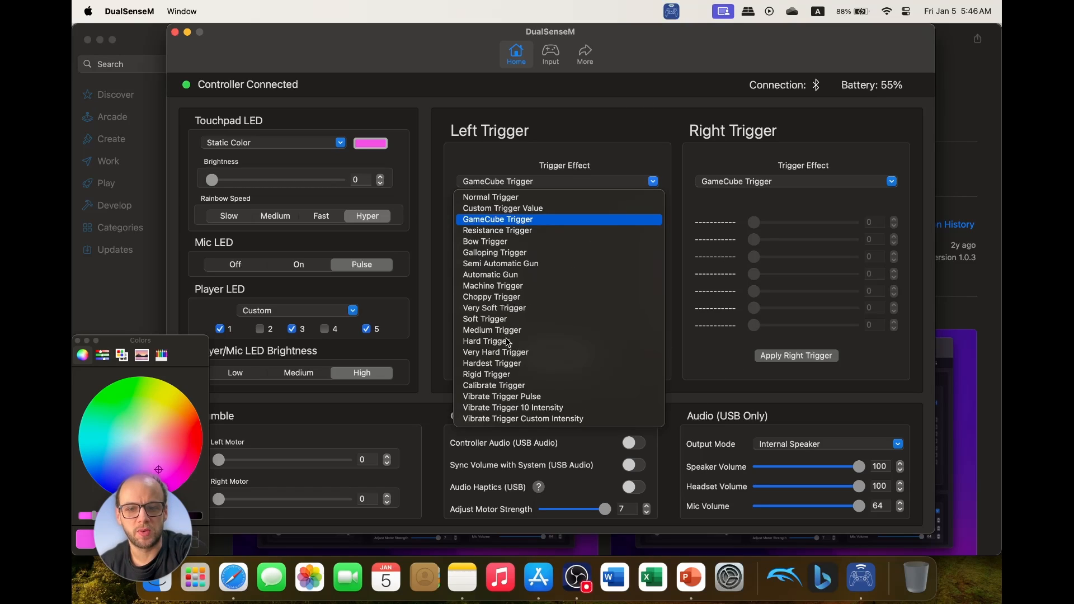
# - Set the left trigger to Very Hard Trigger and the right trigger to Soft Trigger
pyautogui.click(496, 351)
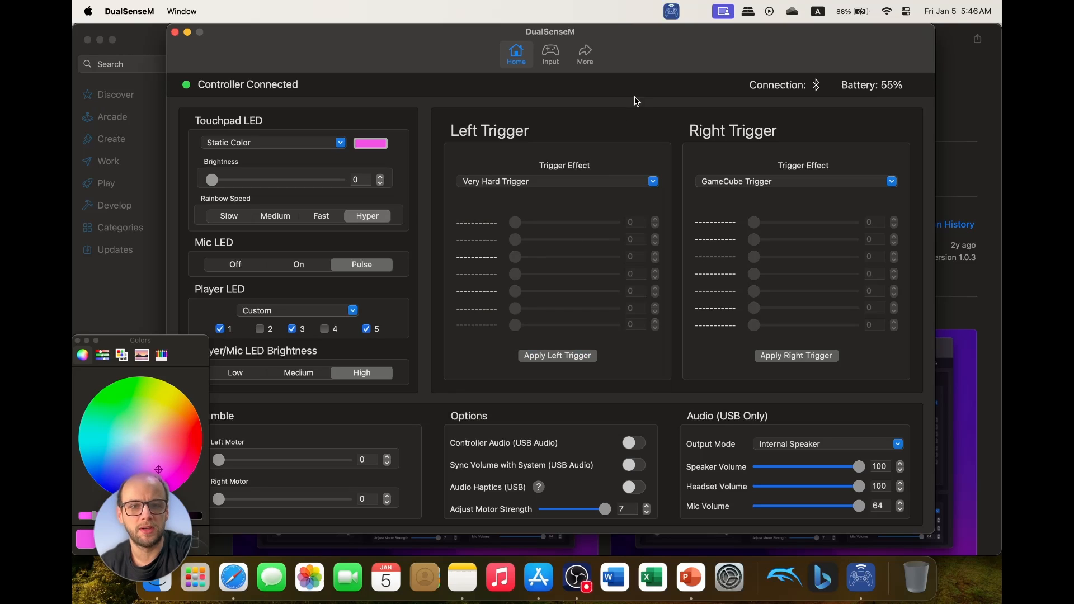
pyautogui.moveTo(926, 182)
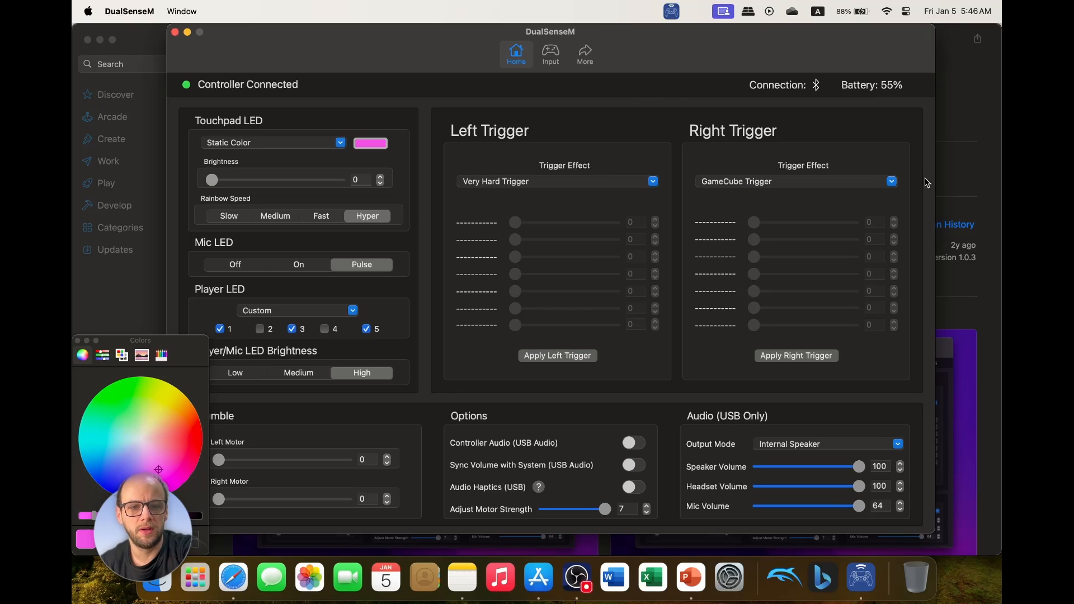
pyautogui.click(795, 181)
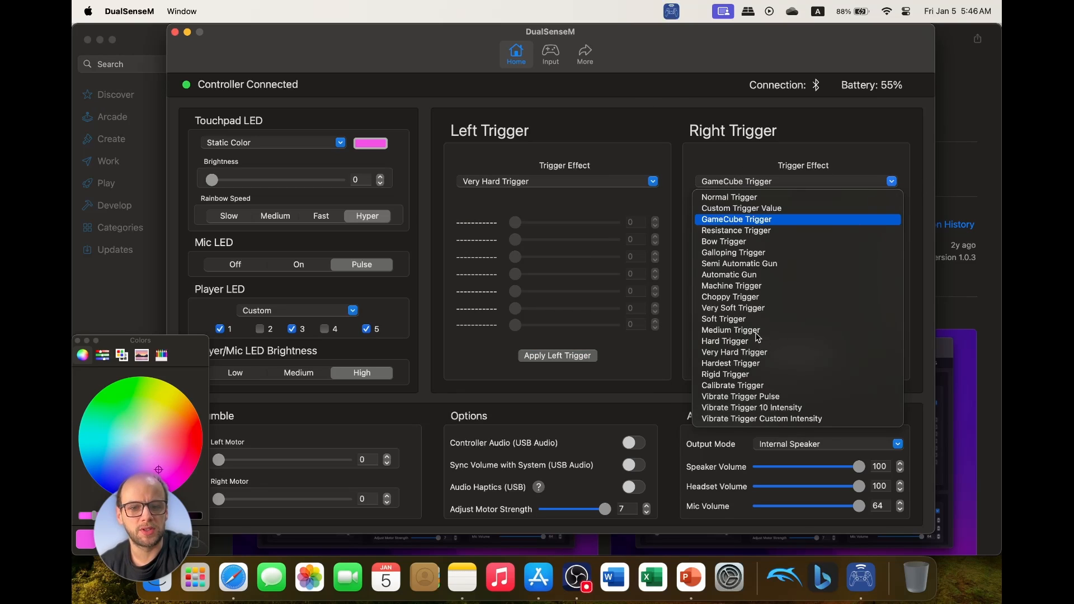
pyautogui.moveTo(728, 319)
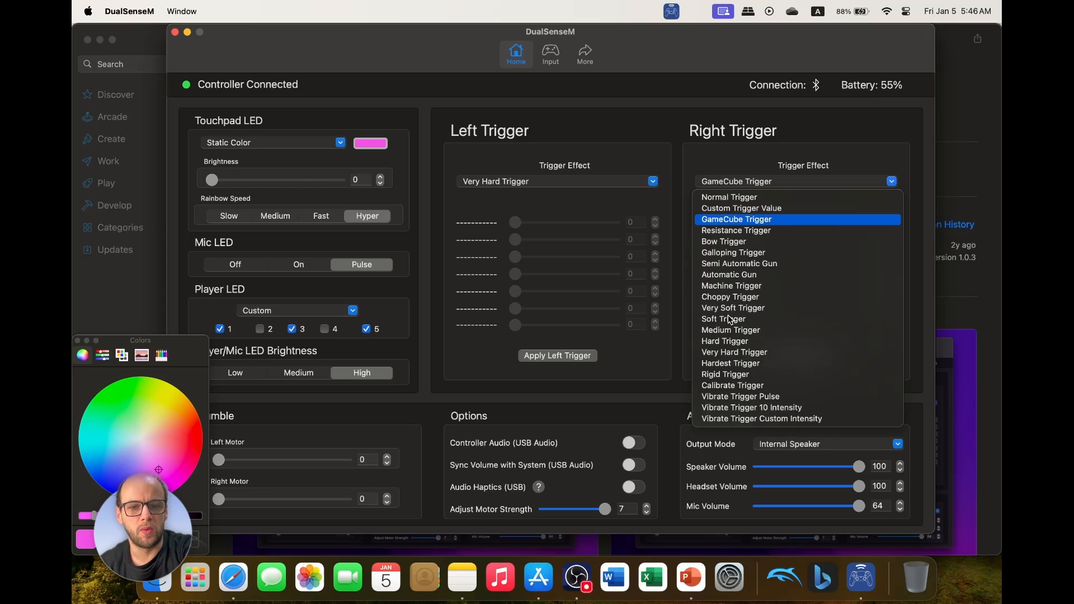
pyautogui.click(722, 319)
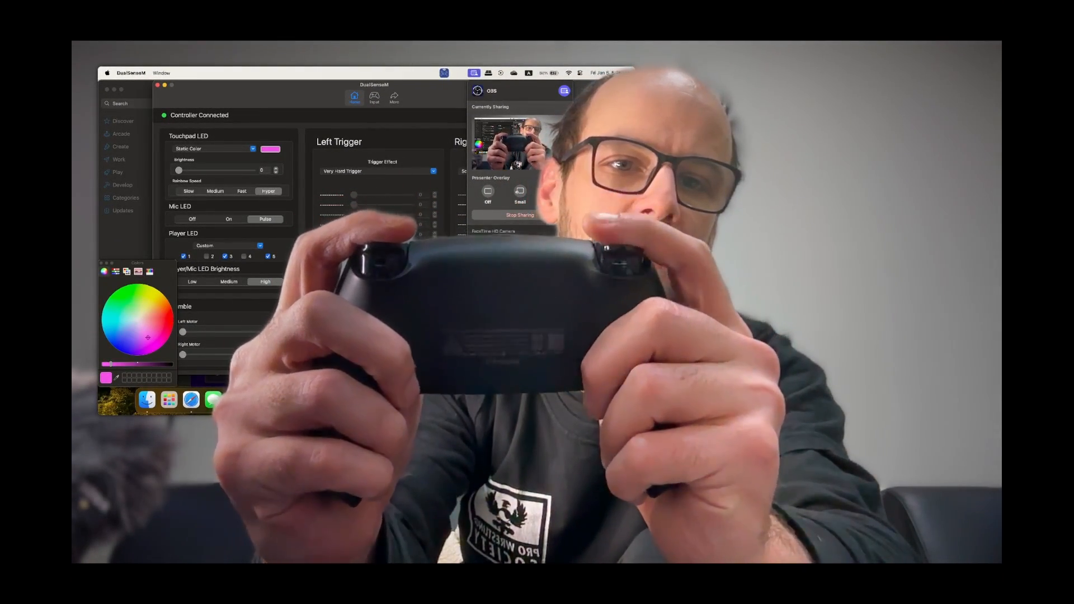
pyautogui.click(551, 193)
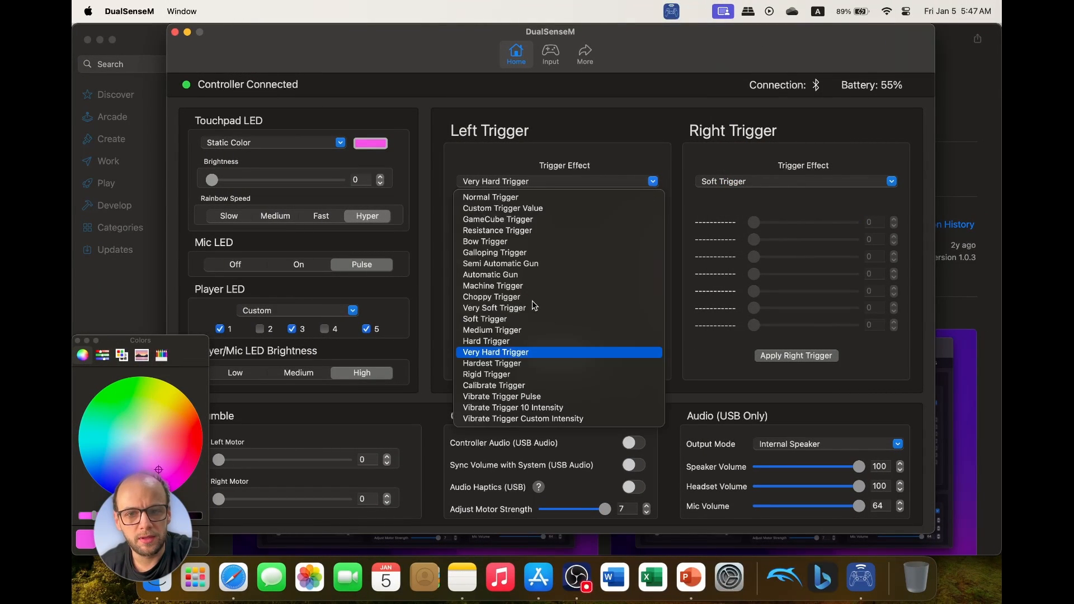
pyautogui.moveTo(534, 425)
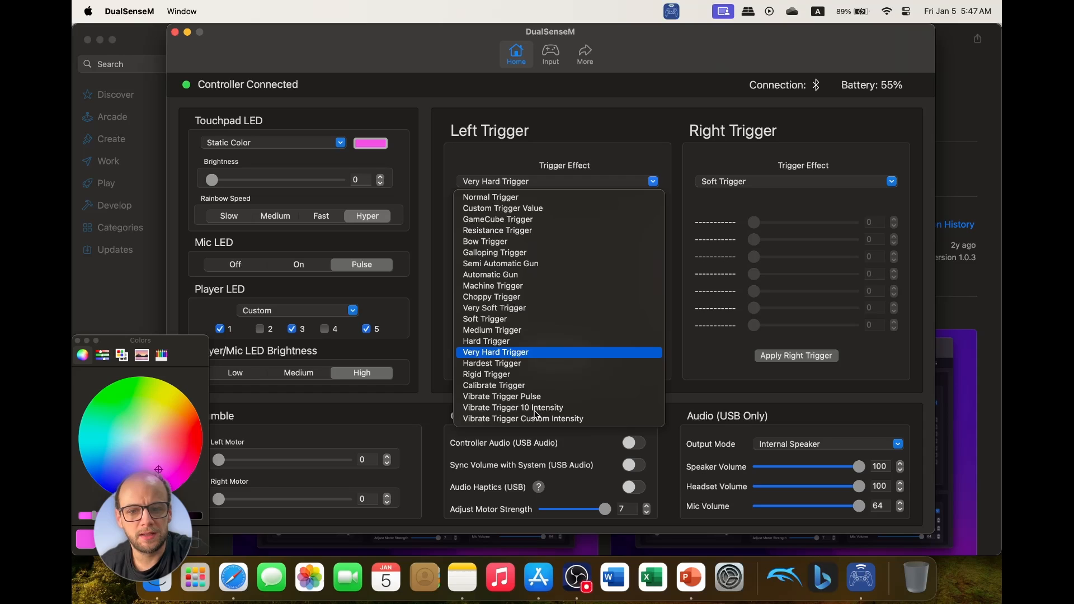
# - Cycle the left trigger through Vibrate Trigger 10 Intensity, Automatic Gun and Bow Trigger
pyautogui.click(512, 407)
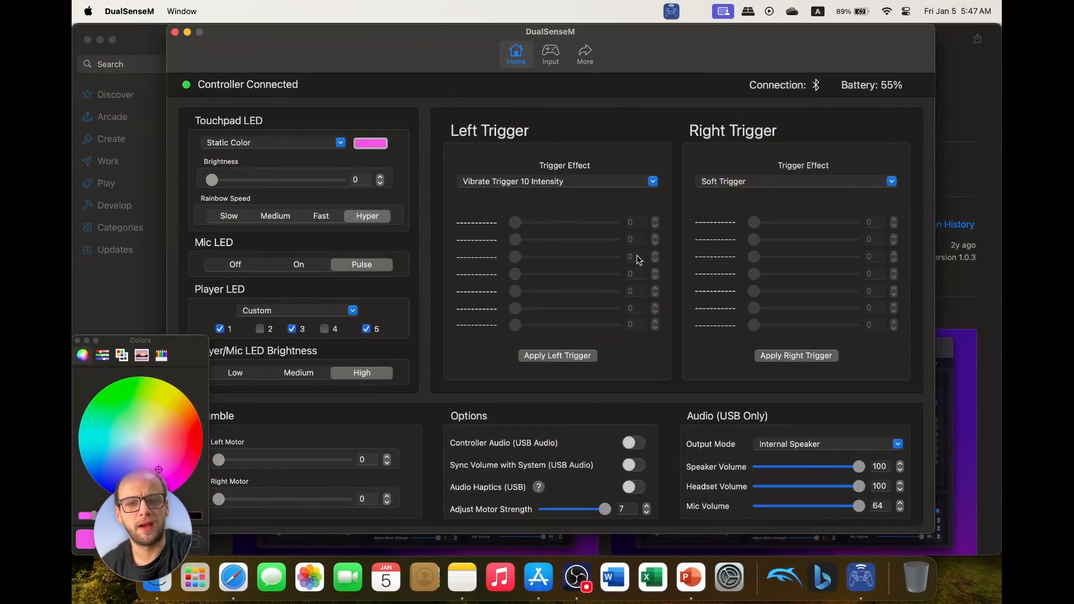
pyautogui.click(556, 181)
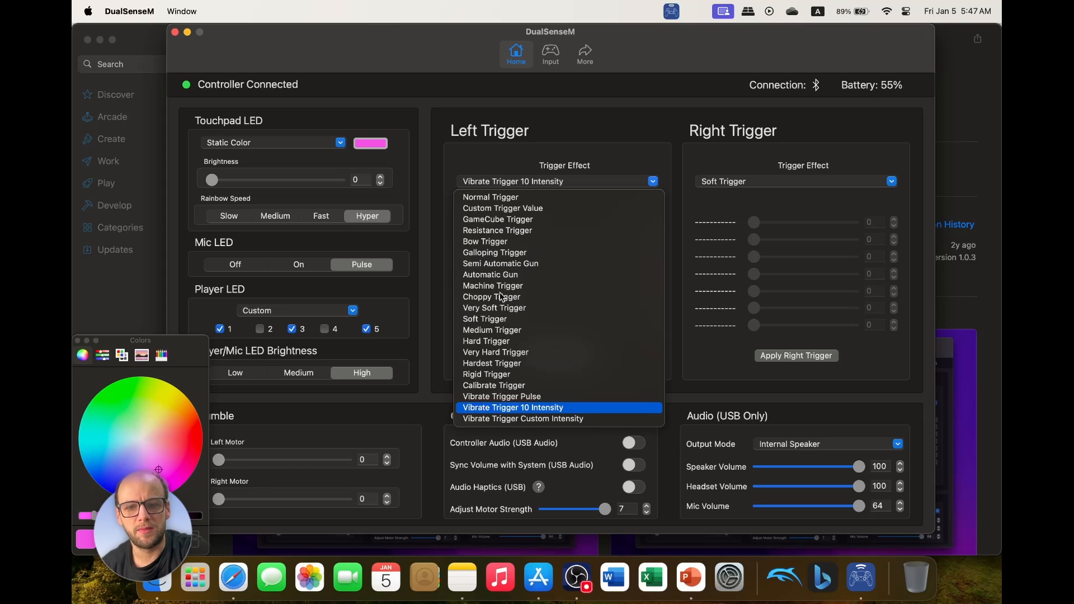
pyautogui.click(490, 275)
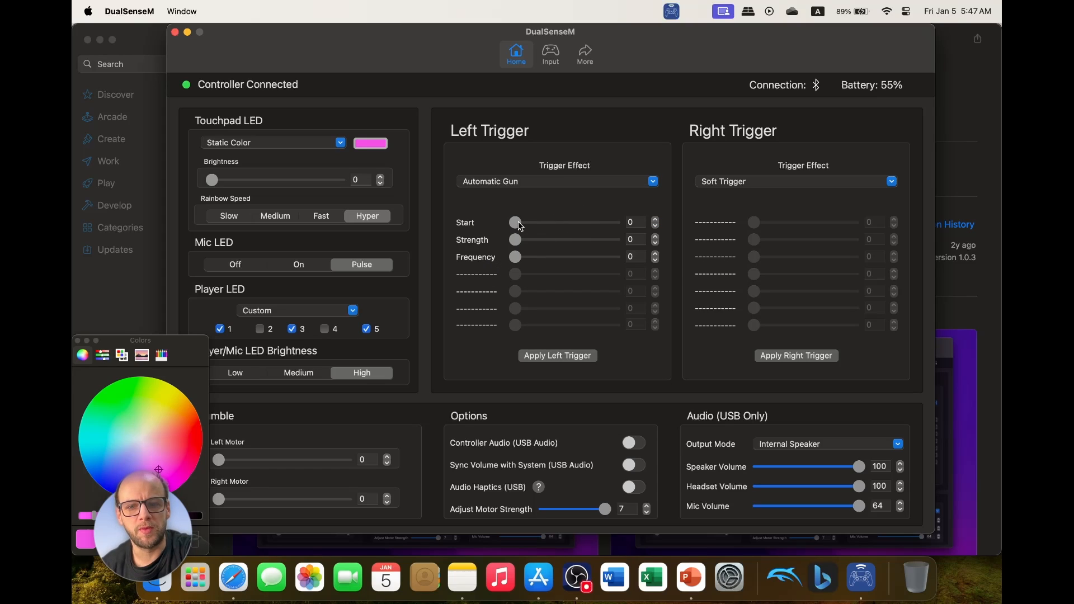
pyautogui.click(651, 182)
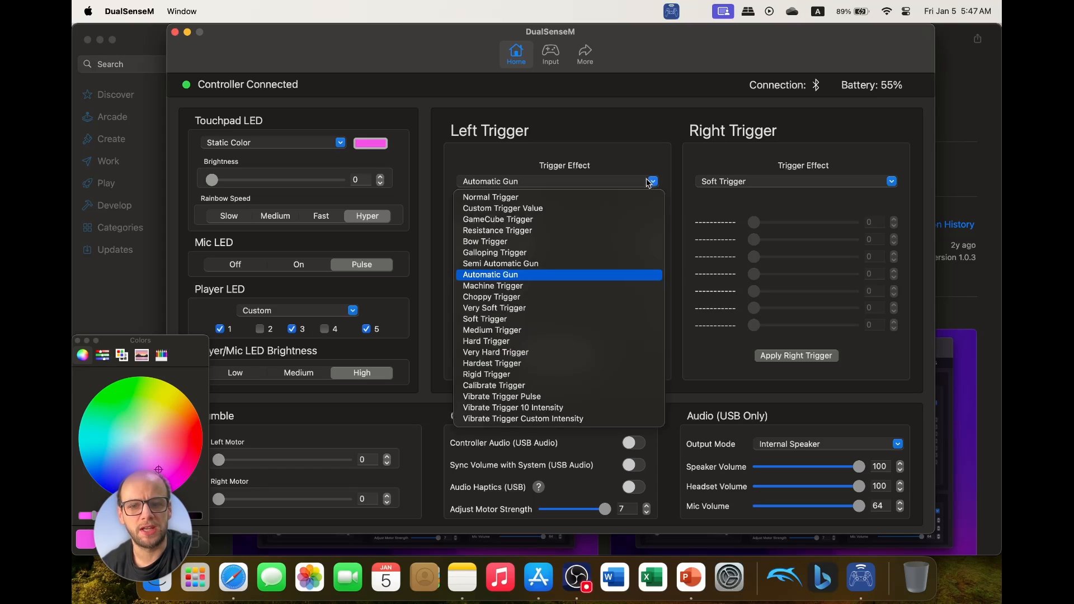
pyautogui.click(484, 242)
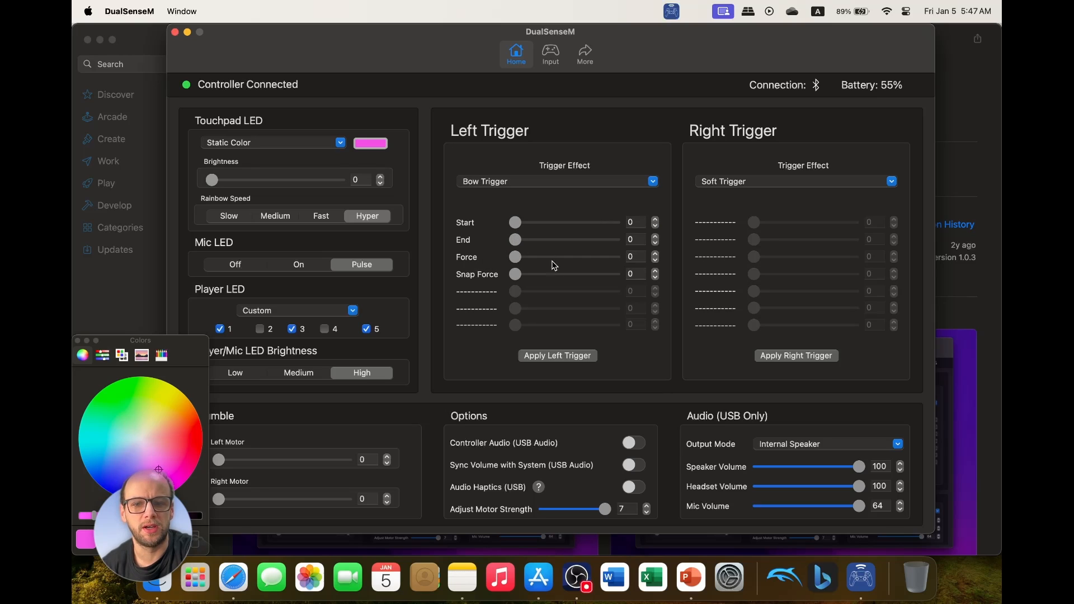
pyautogui.moveTo(619, 189)
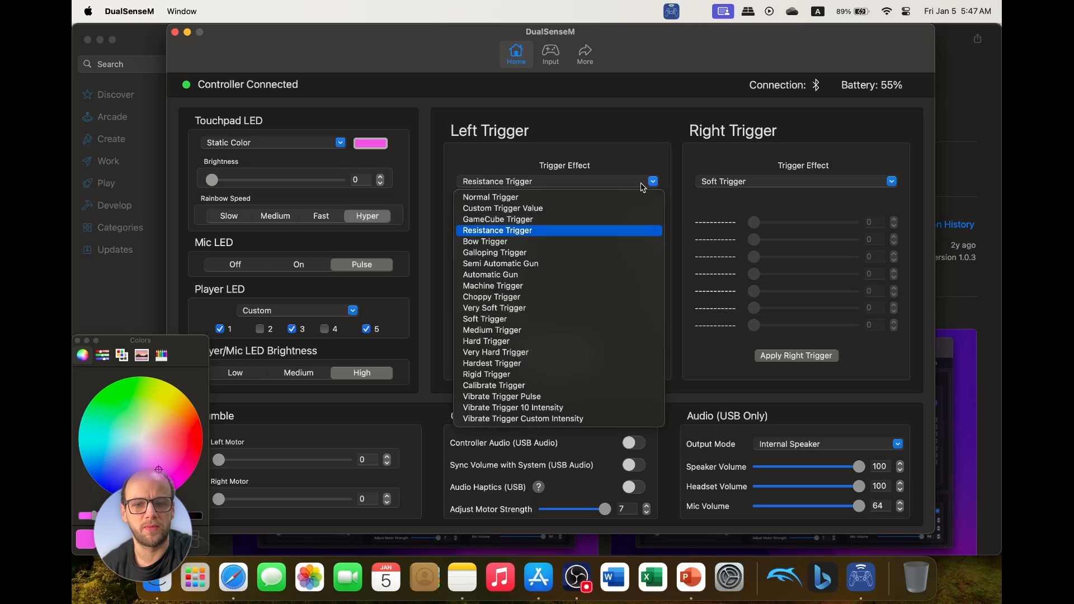
# - Try Custom Trigger Value on the left trigger and glance at its custom mode choices
pyautogui.click(502, 208)
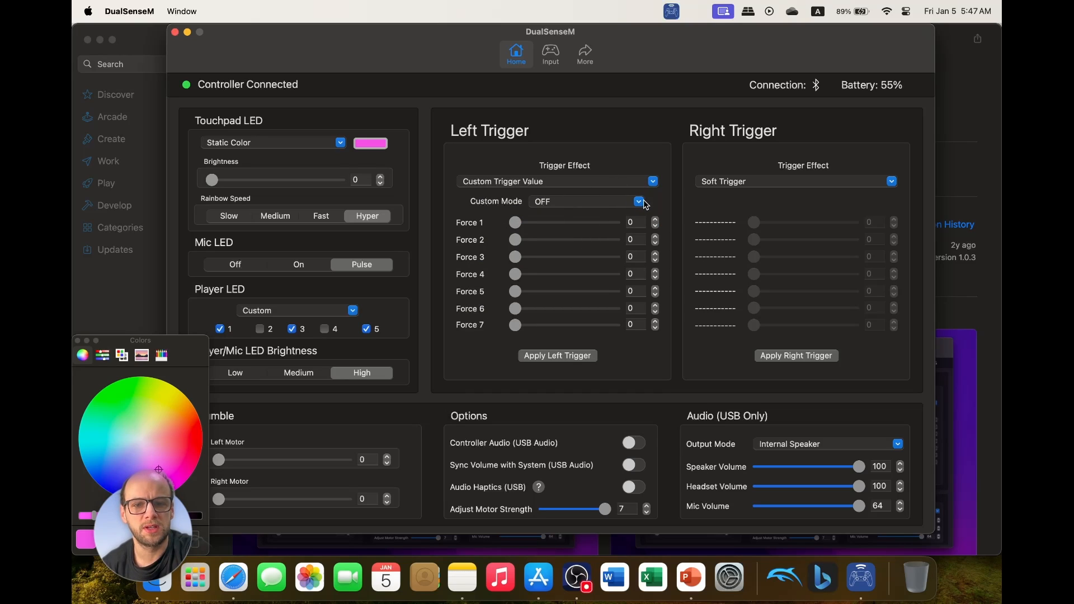
pyautogui.click(584, 200)
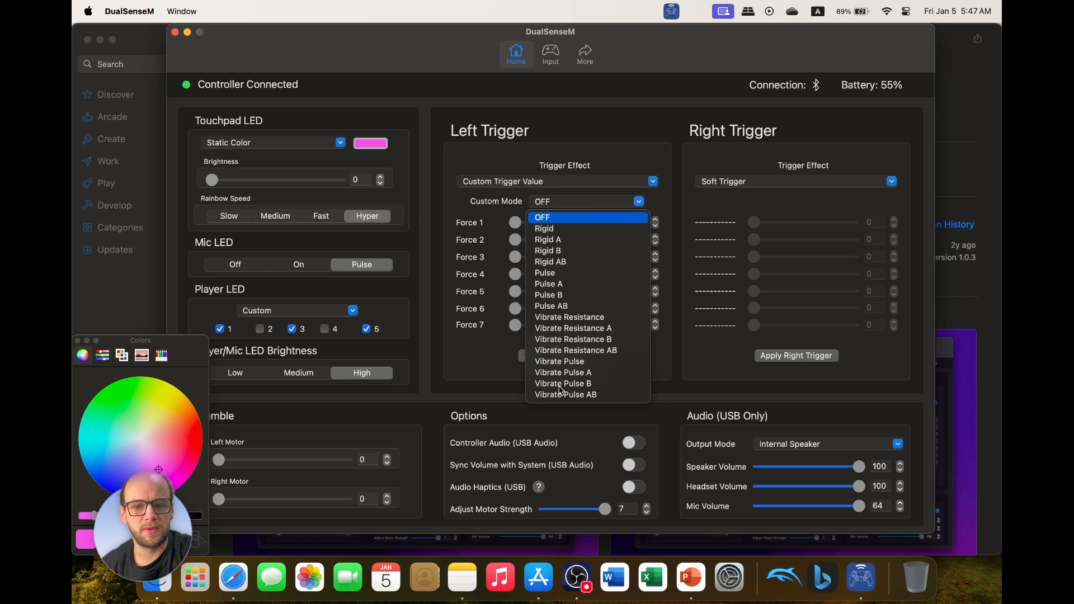
pyautogui.click(541, 217)
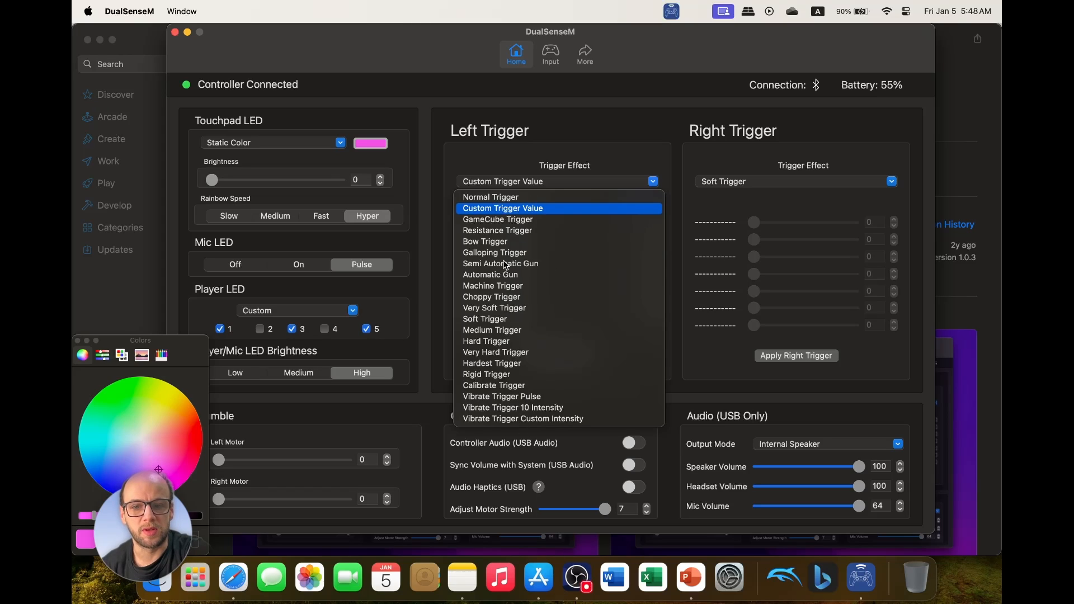
# - Set both the left and right triggers back to GameCube Trigger
pyautogui.click(497, 219)
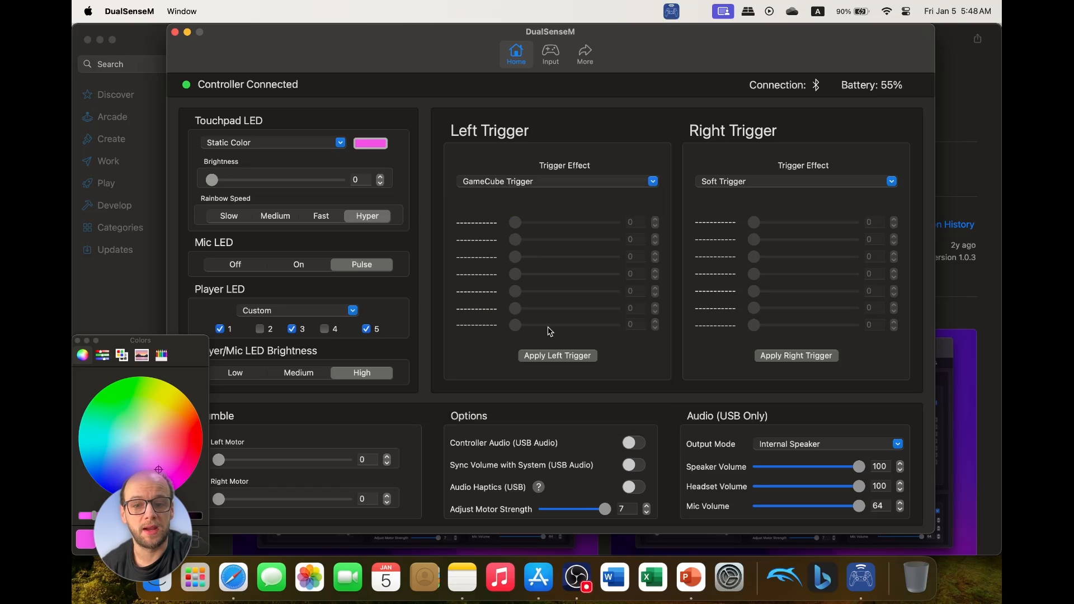
pyautogui.moveTo(866, 184)
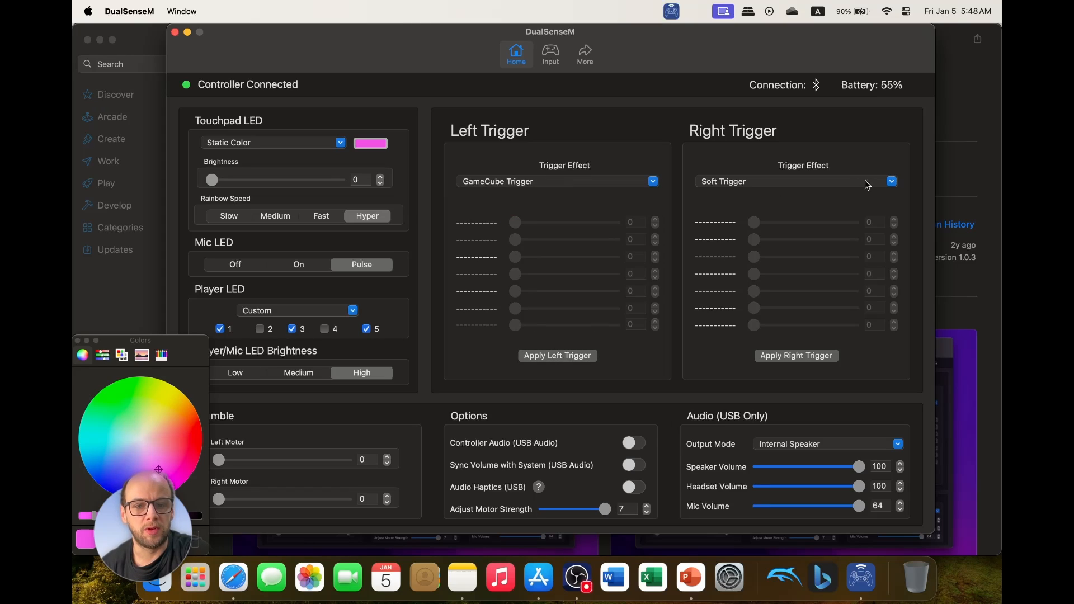
pyautogui.click(889, 181)
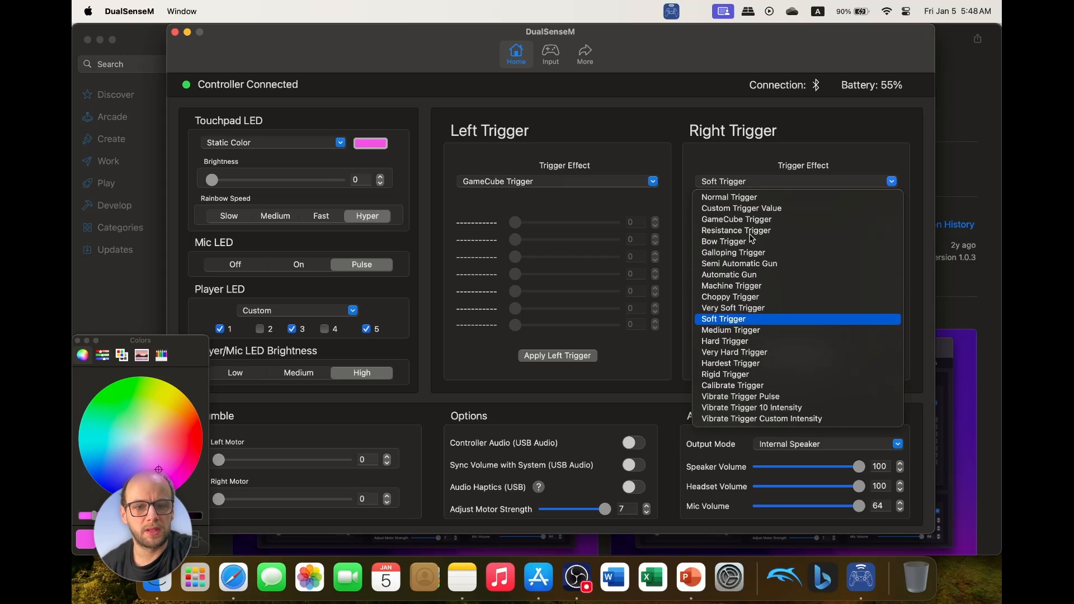
pyautogui.click(736, 218)
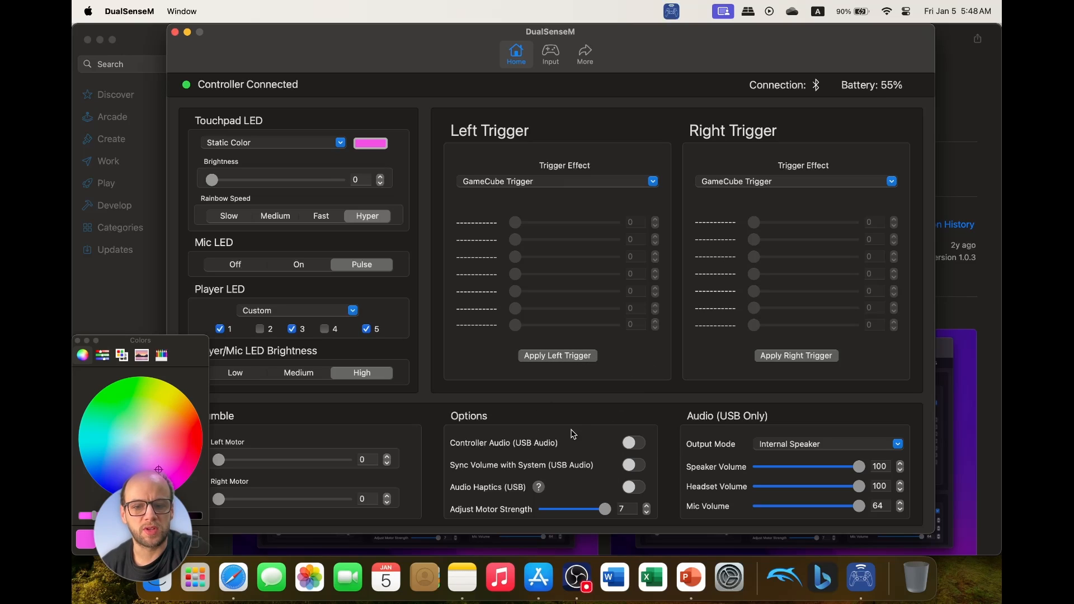
pyautogui.moveTo(716, 448)
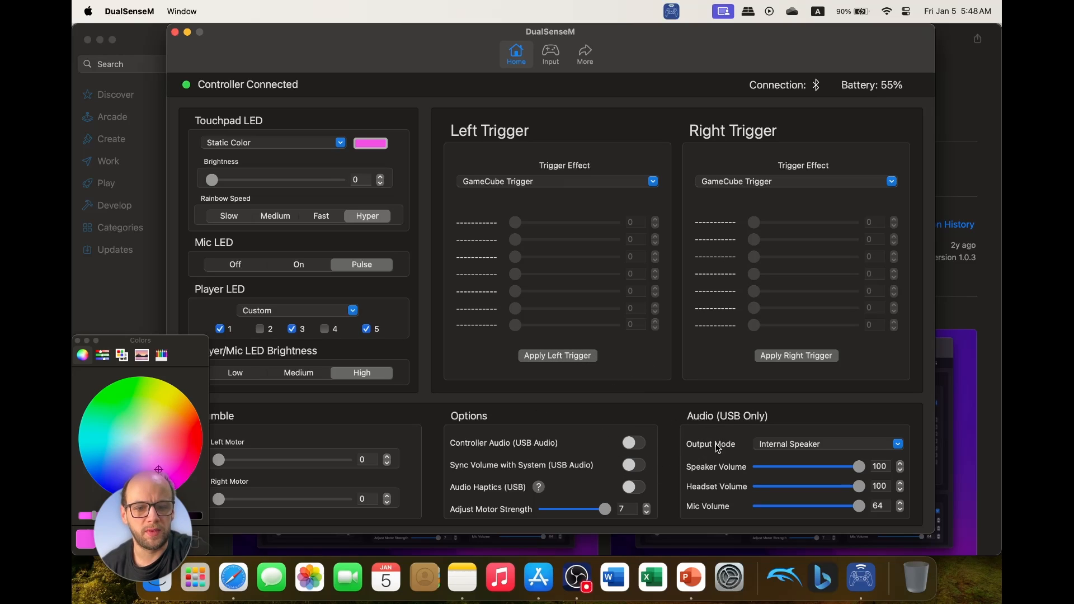
pyautogui.moveTo(581, 422)
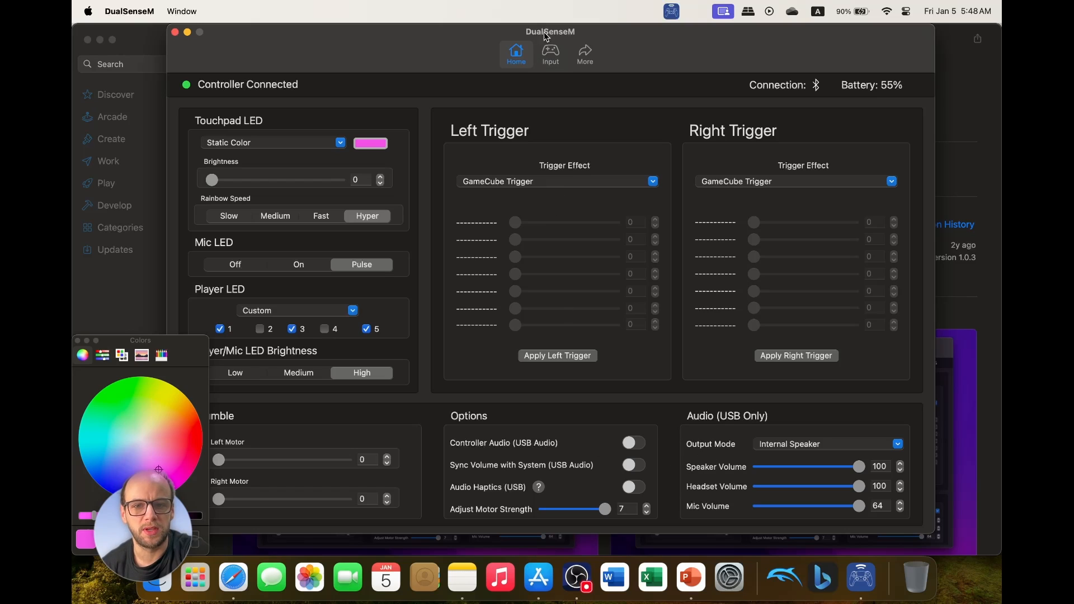
# - View the Input page's live controller readouts, then close the DualSenseM window
pyautogui.click(551, 53)
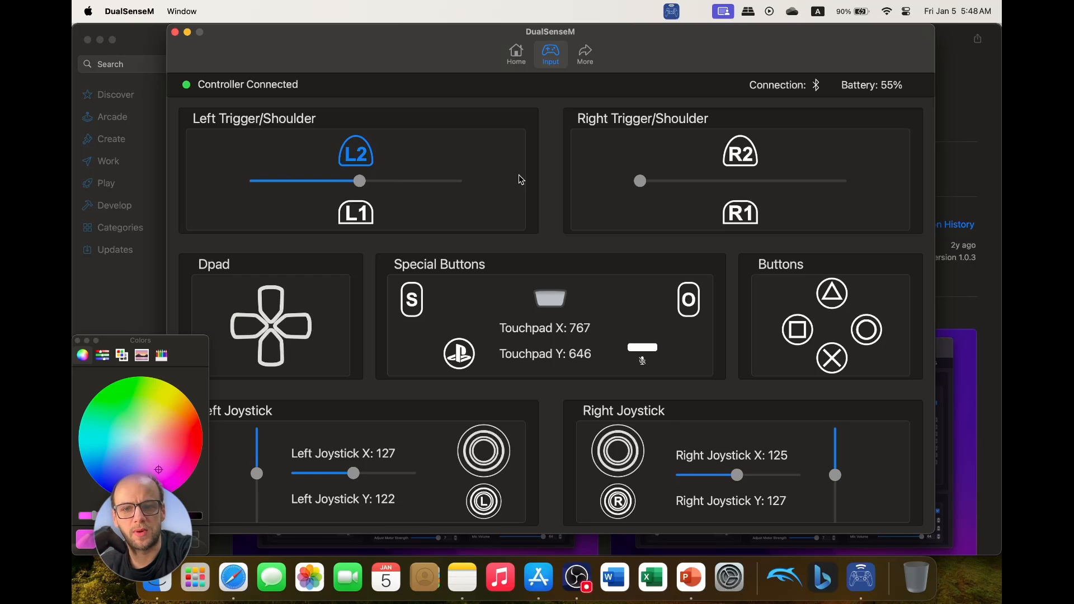
pyautogui.moveTo(359, 181); pyautogui.dragTo(417, 182)
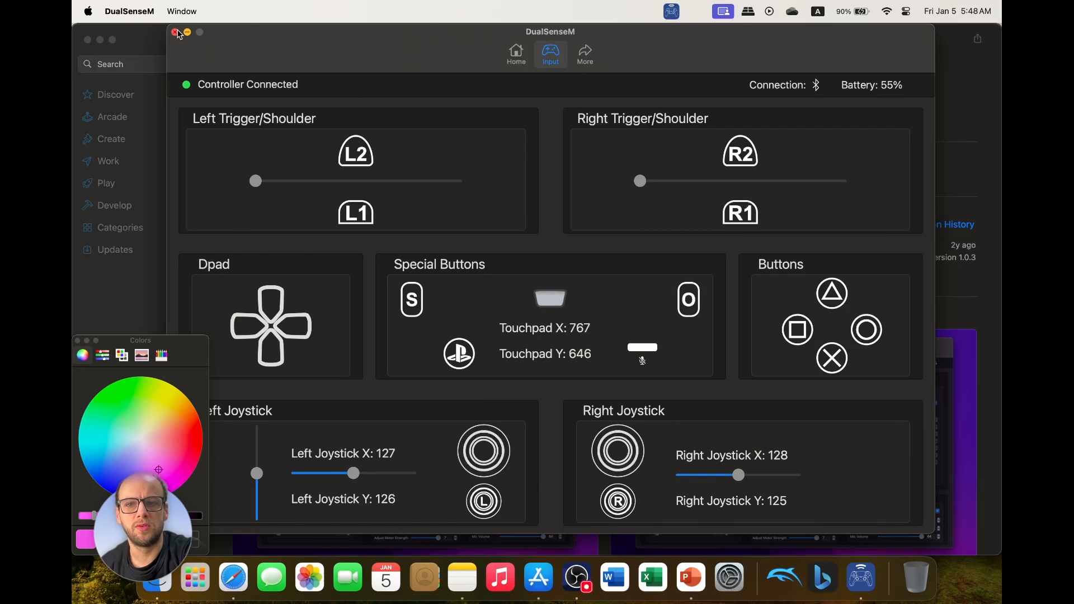
pyautogui.click(176, 32)
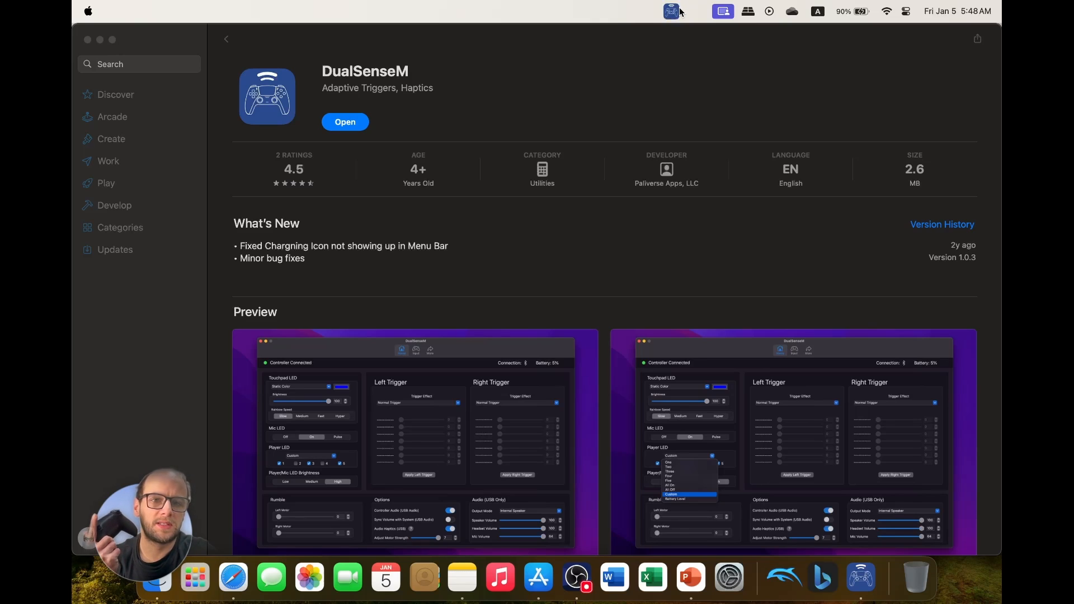
# - Look over the DualSenseM App Store listing, then launch System Settings from the Dock
pyautogui.click(671, 11)
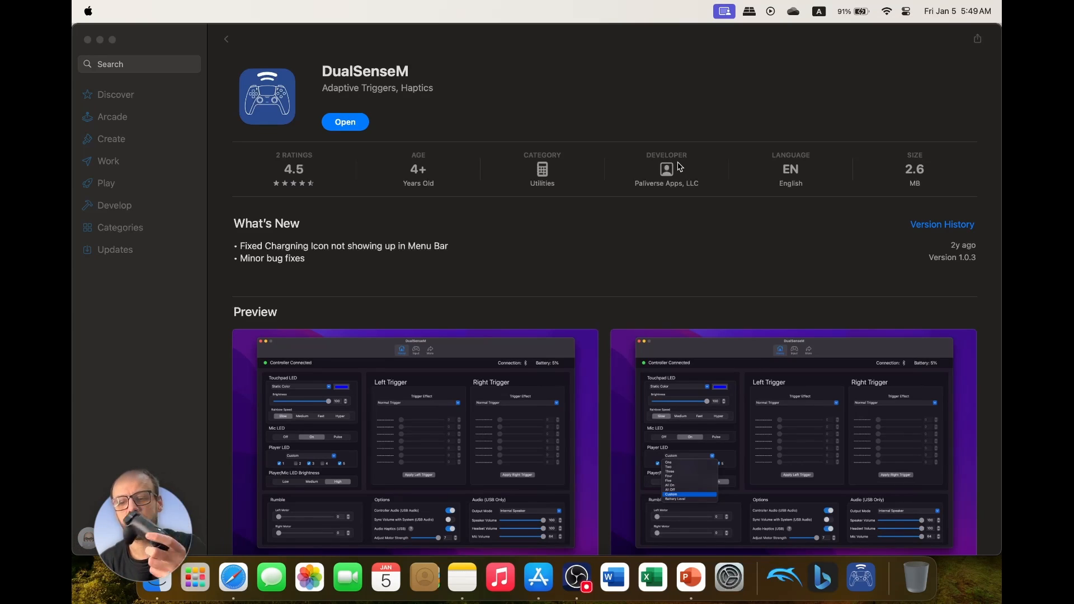
pyautogui.press('cmd+tab')
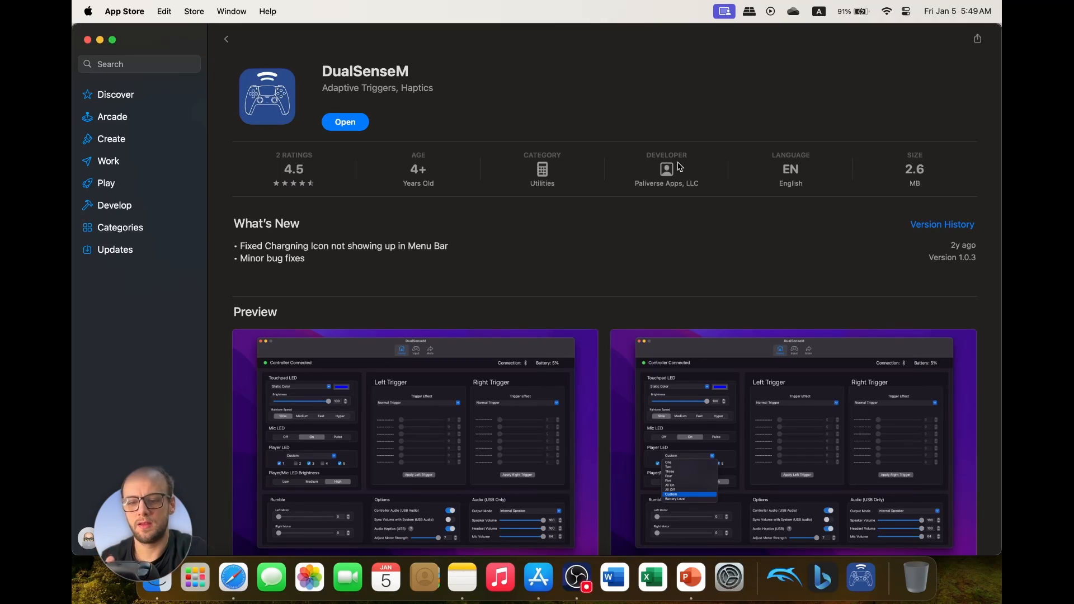
pyautogui.click(728, 577)
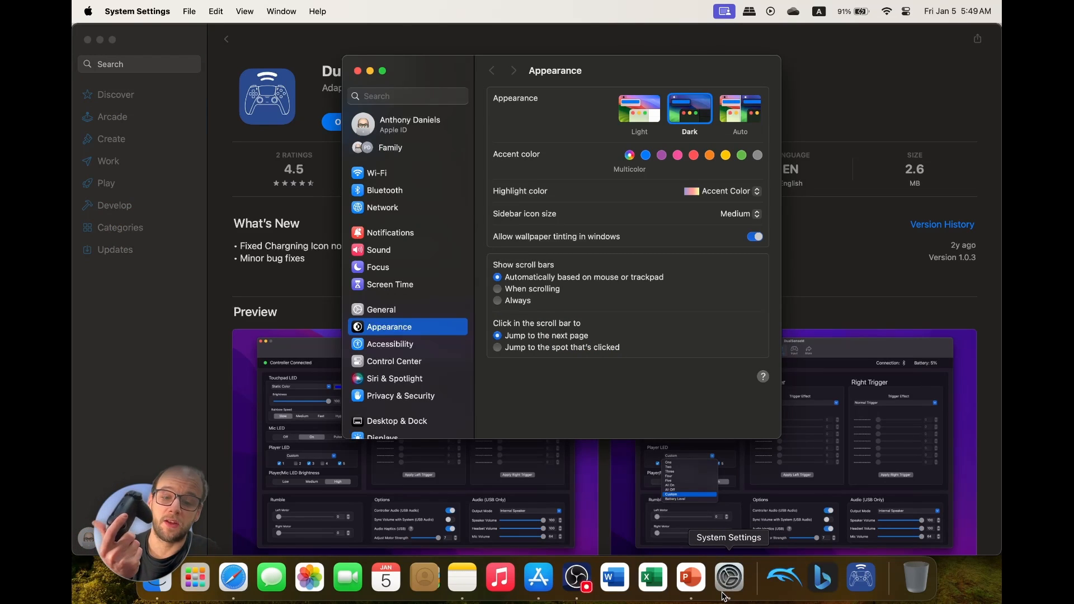
pyautogui.moveTo(860, 577)
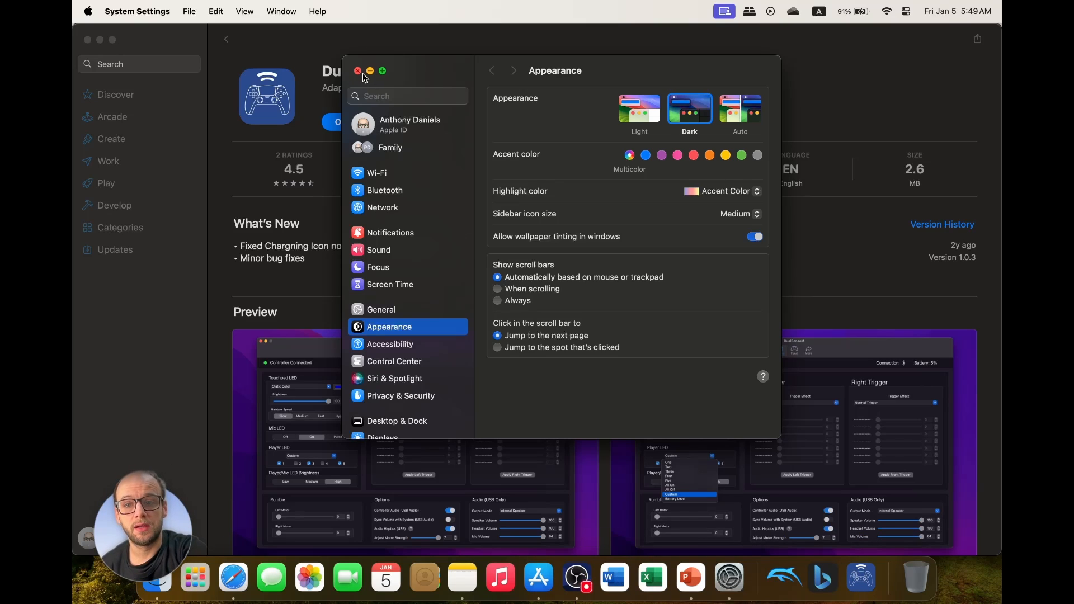
# - Close the System Settings window, revealing the DSX Steam store page in Safari
pyautogui.click(233, 577)
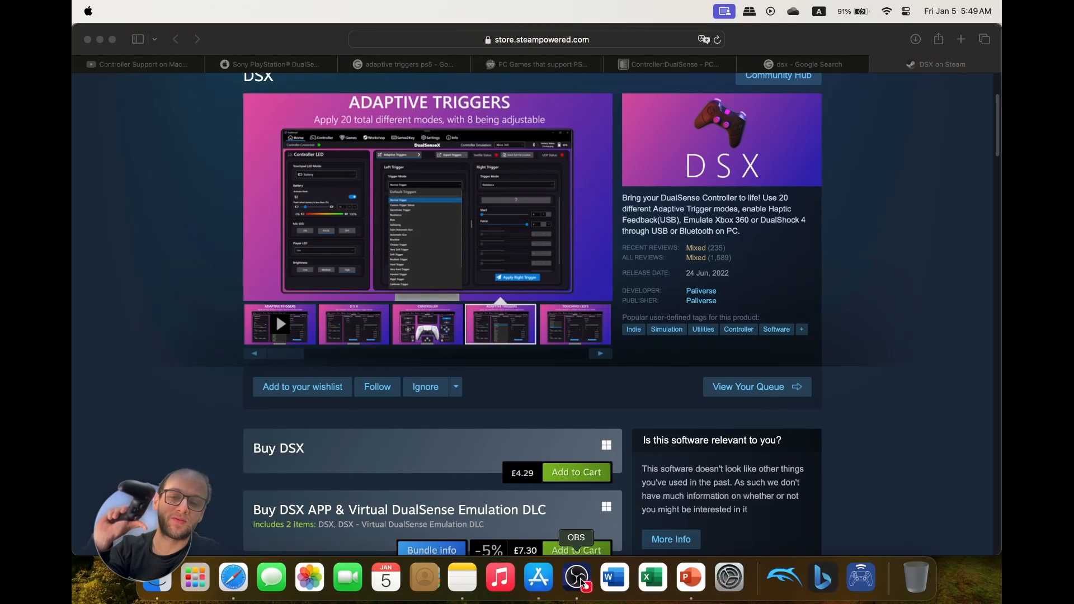
# - Show the DSX Touchpad LED screenshot, then switch to Apple's DualSense controller page (£69.95)
pyautogui.click(574, 324)
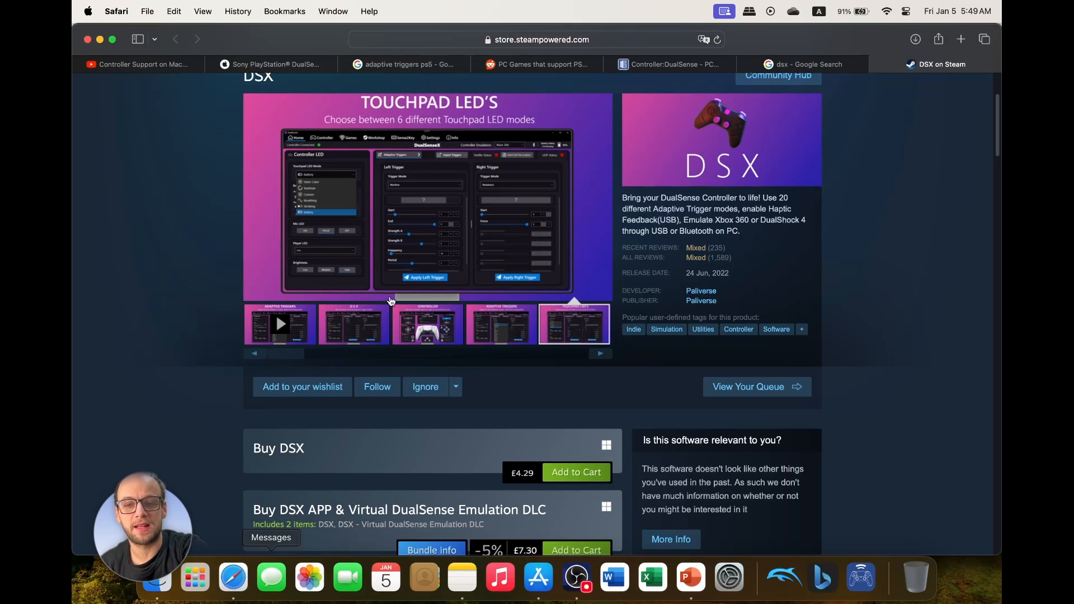
pyautogui.click(270, 64)
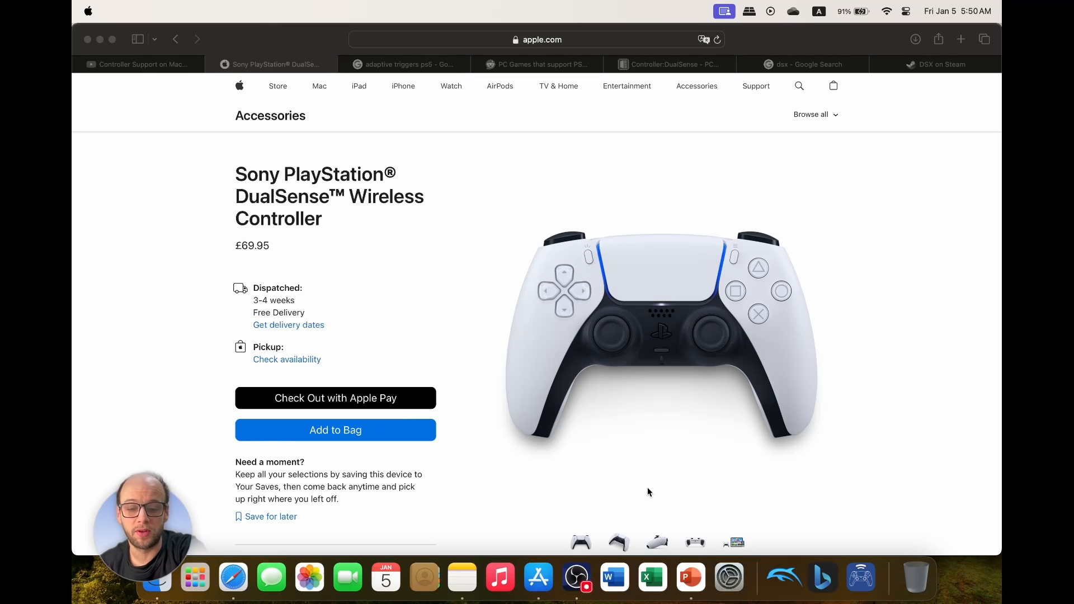
pyautogui.moveTo(784, 423)
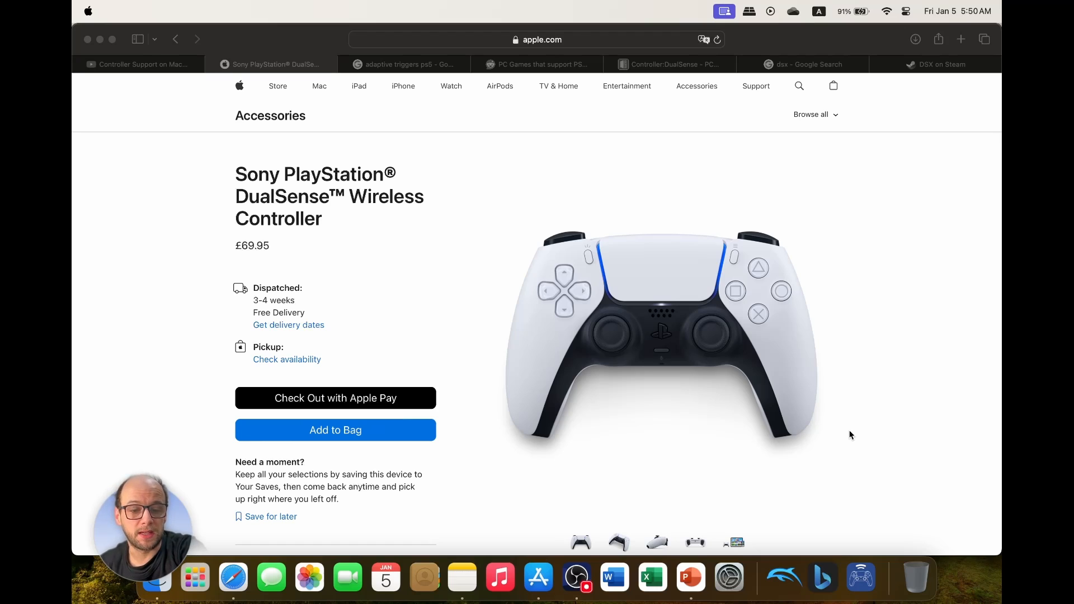
pyautogui.moveTo(863, 442)
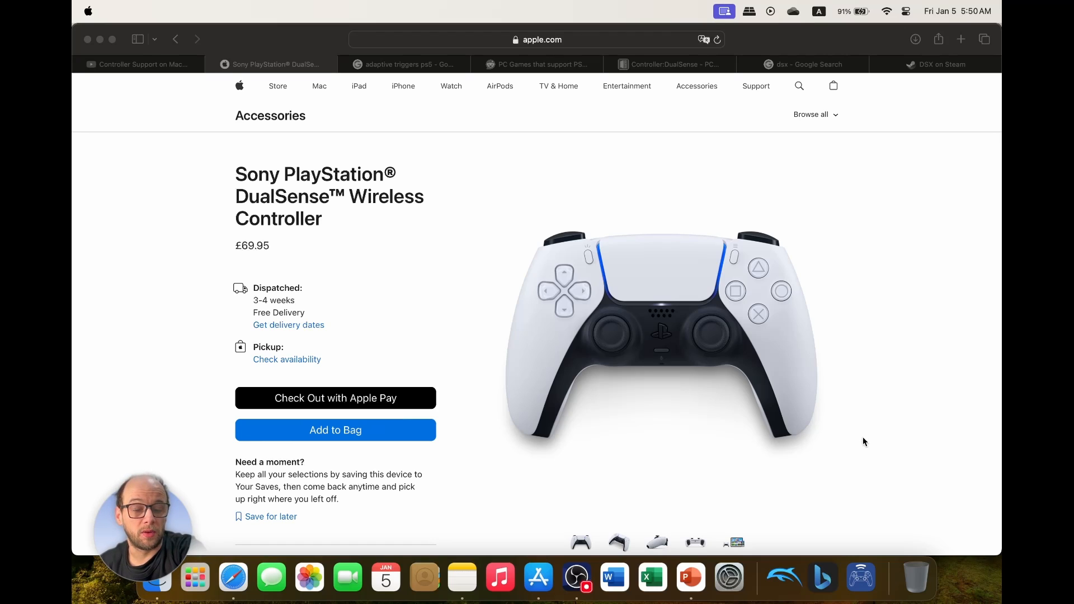